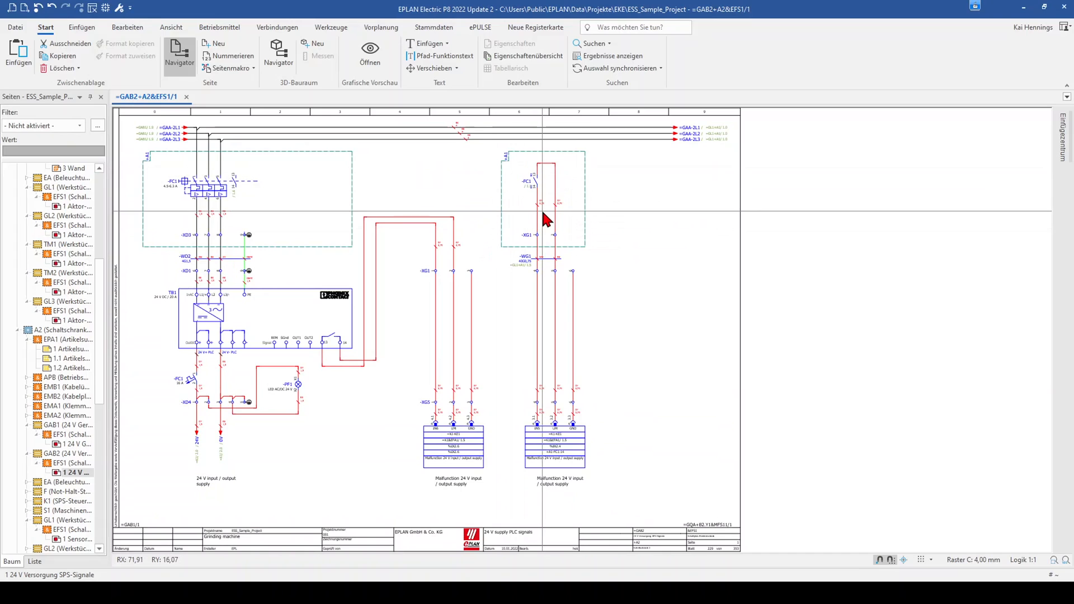
mouse_move(365, 153)
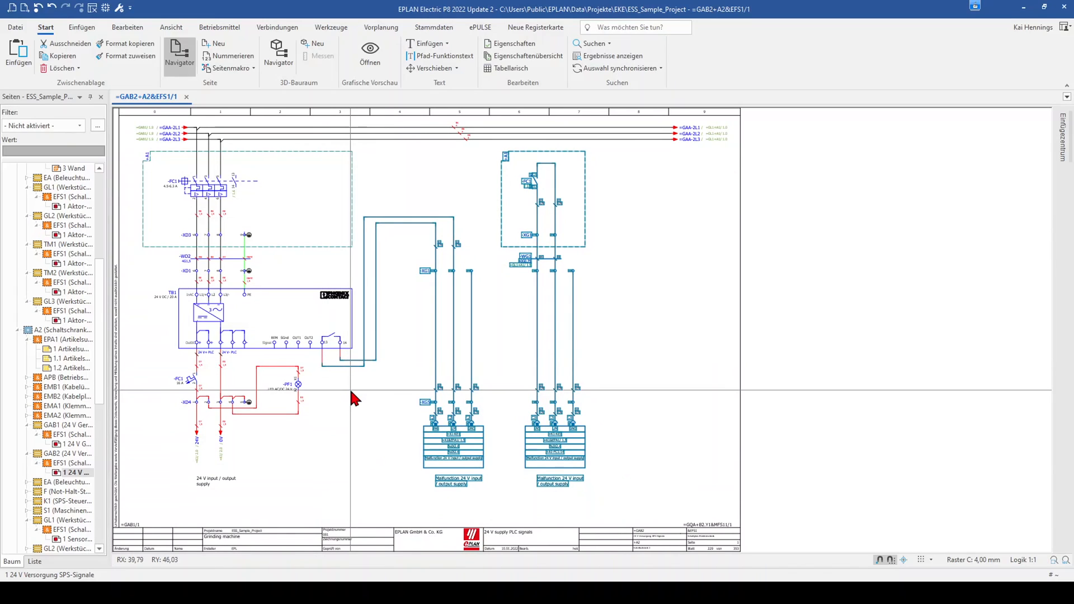
Copy the selected 24 V supply circuit groups on page =GAB2+A2&EFS1/1 to the clipboard
right_click(353, 370)
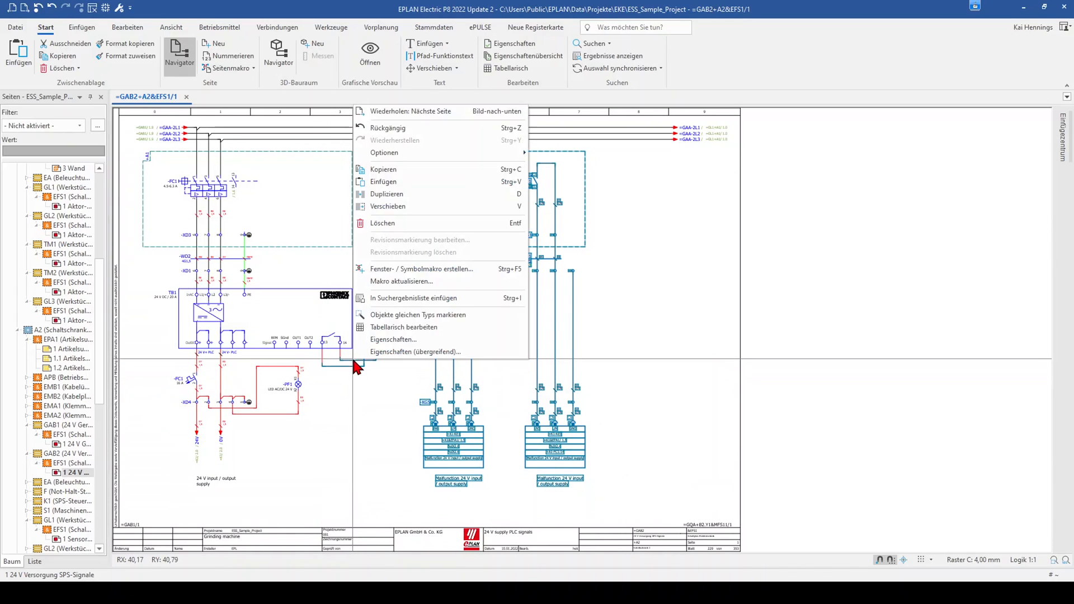
mouse_move(394, 173)
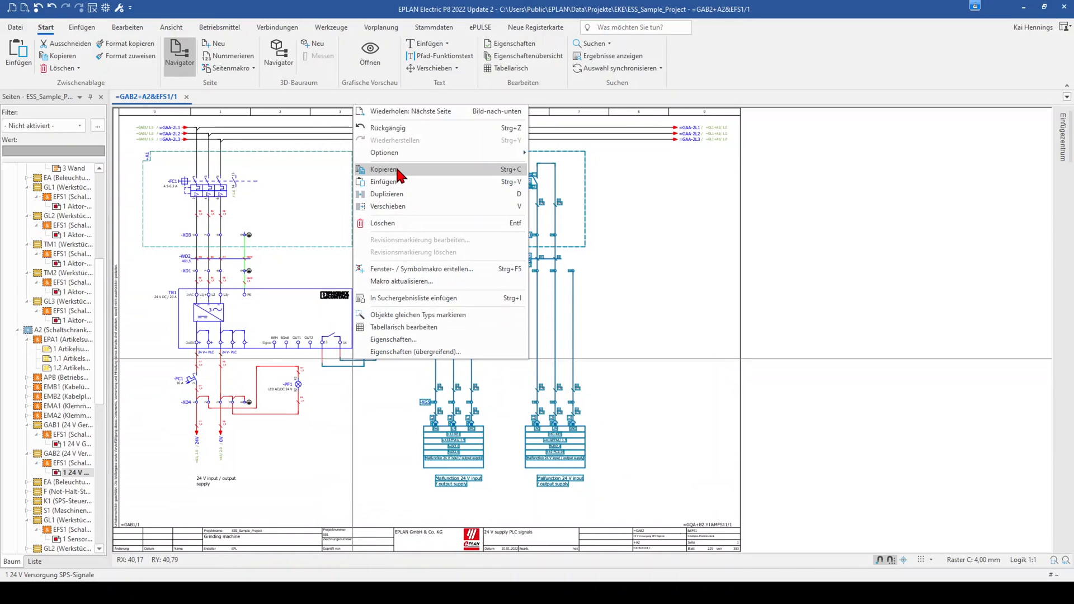
click(384, 169)
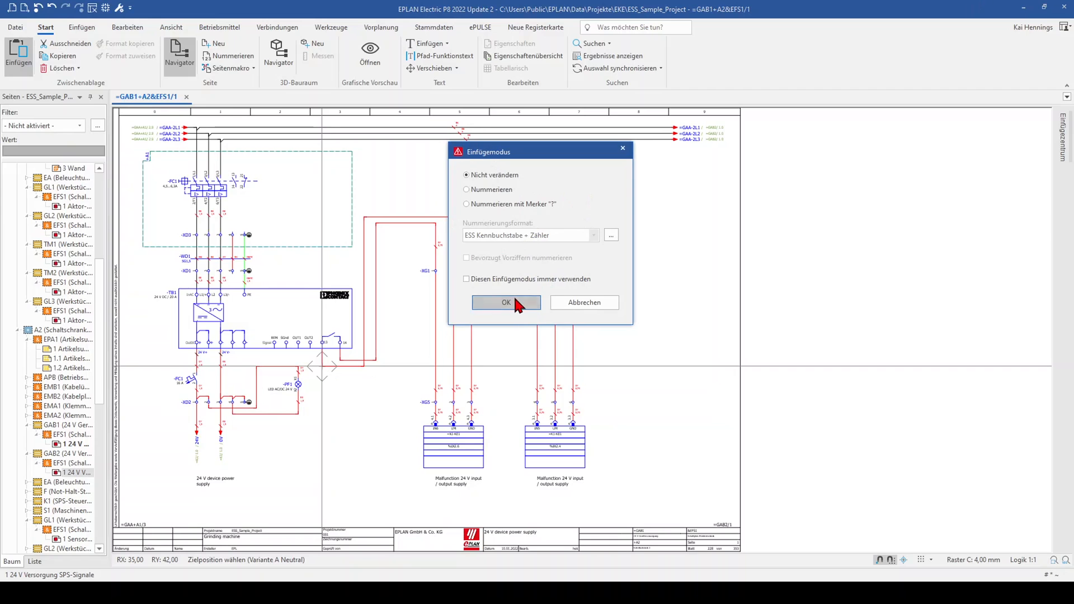
Paste the 24 V circuits onto the GAB1 page using 'Nicht verändern' for device designations
click(506, 302)
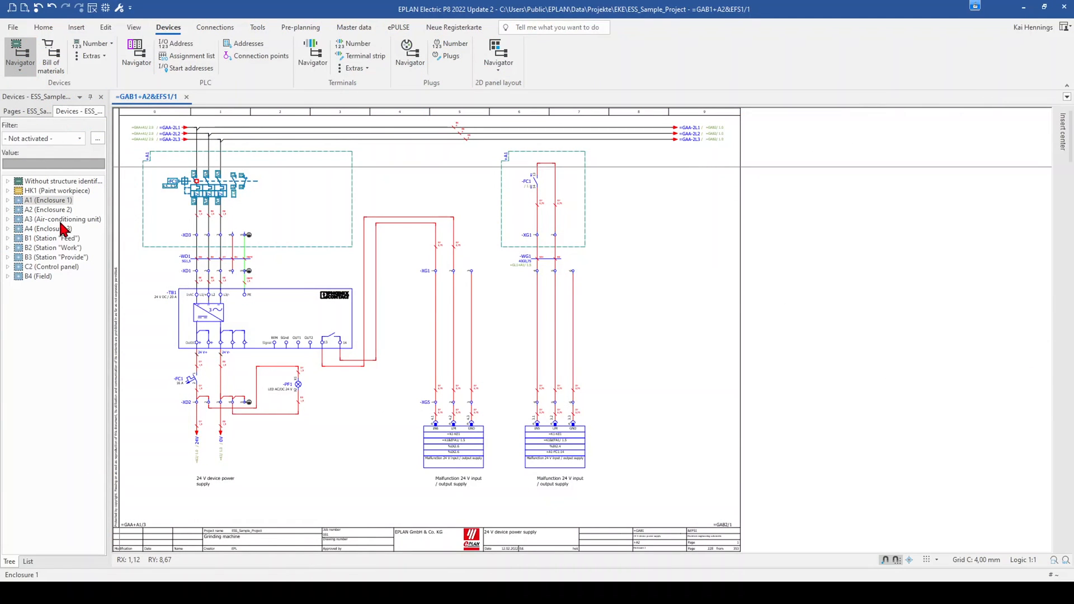
mouse_move(159, 223)
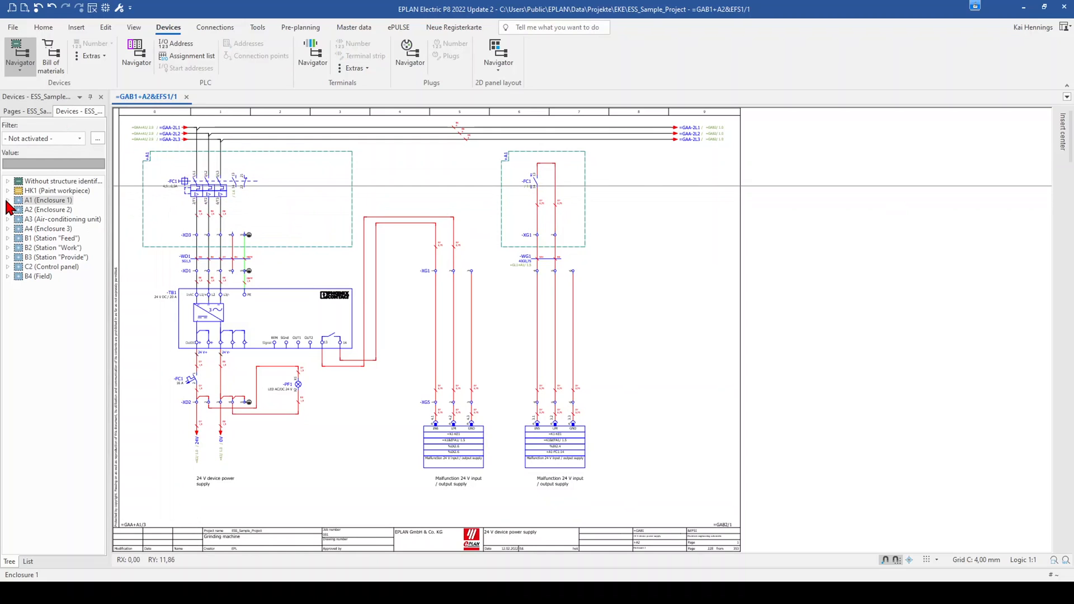
Synchronize the device navigator tree with circuit breaker -FC1 on the GAB1 page
click(6, 200)
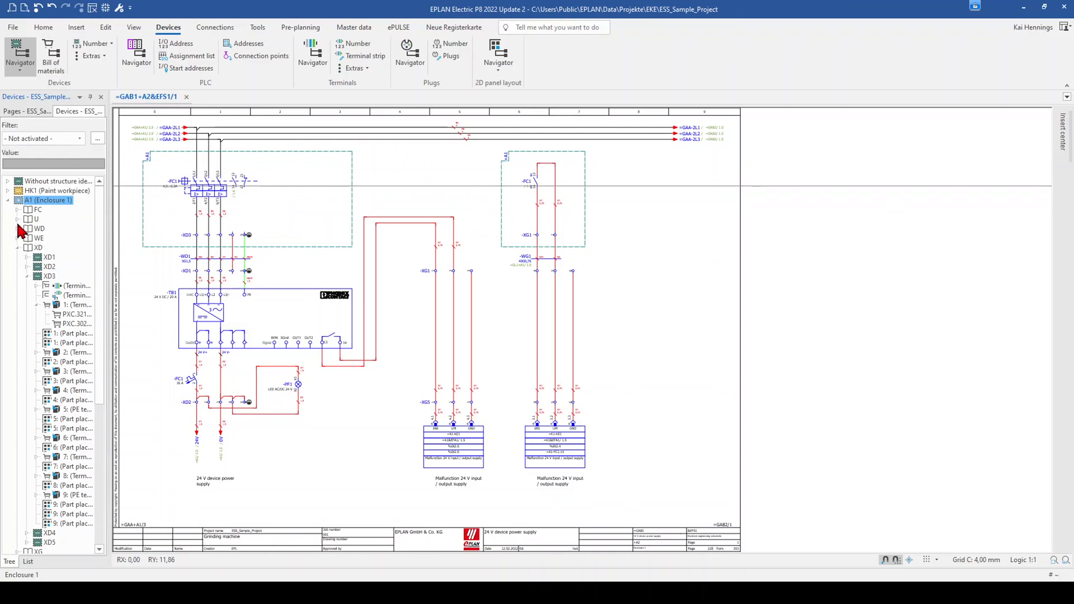
click(37, 248)
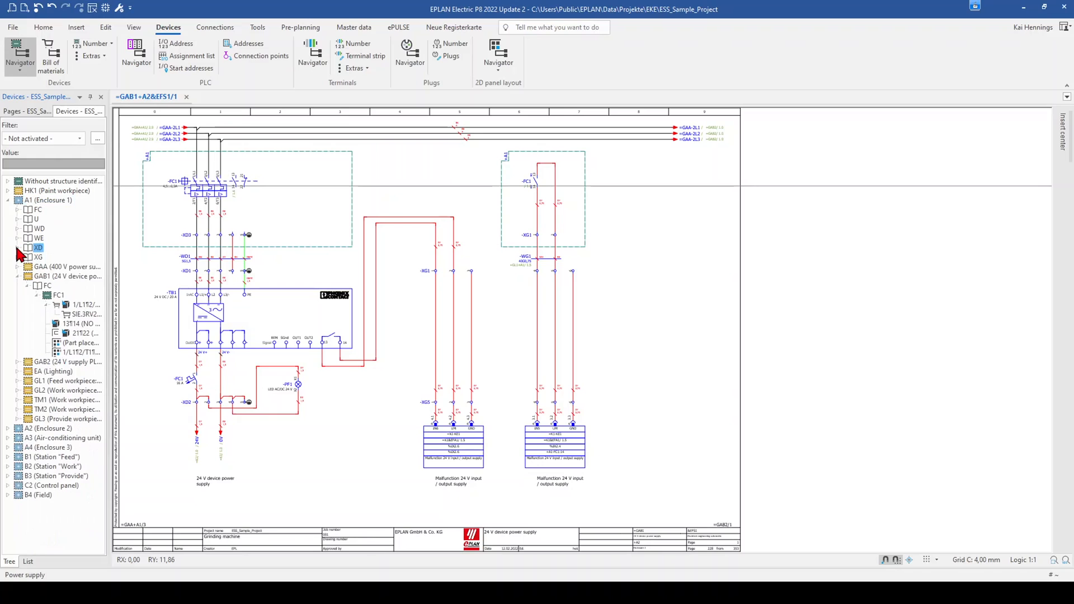
click(65, 276)
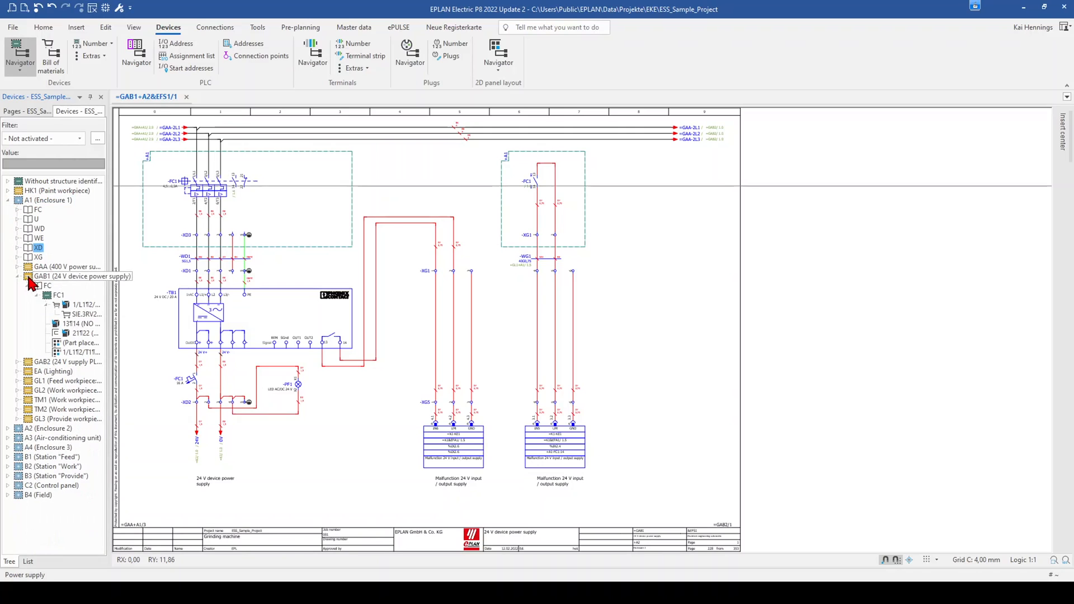
click(18, 275)
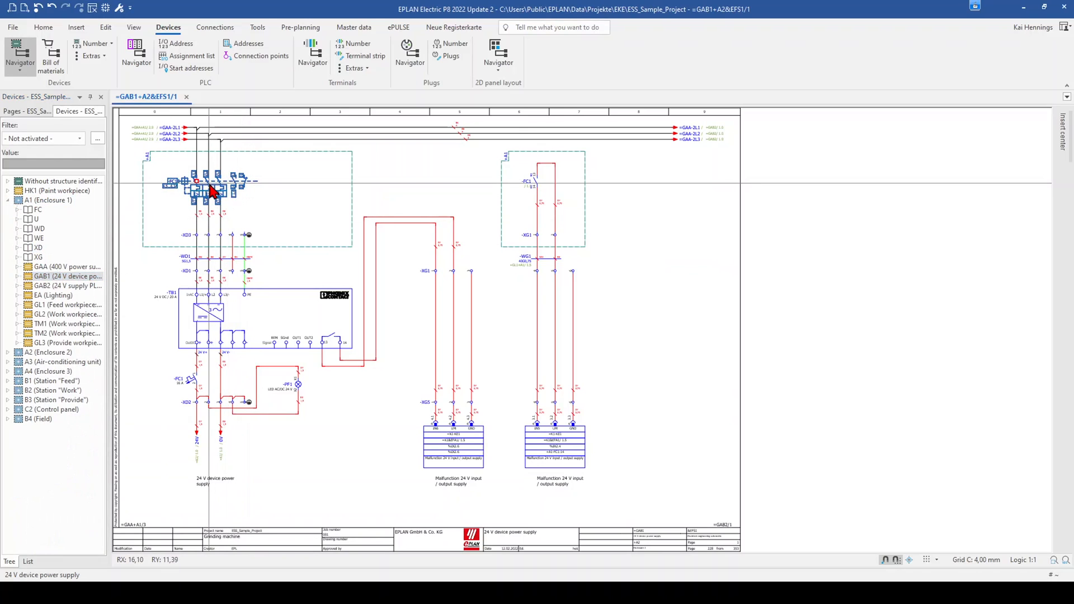
right_click(212, 192)
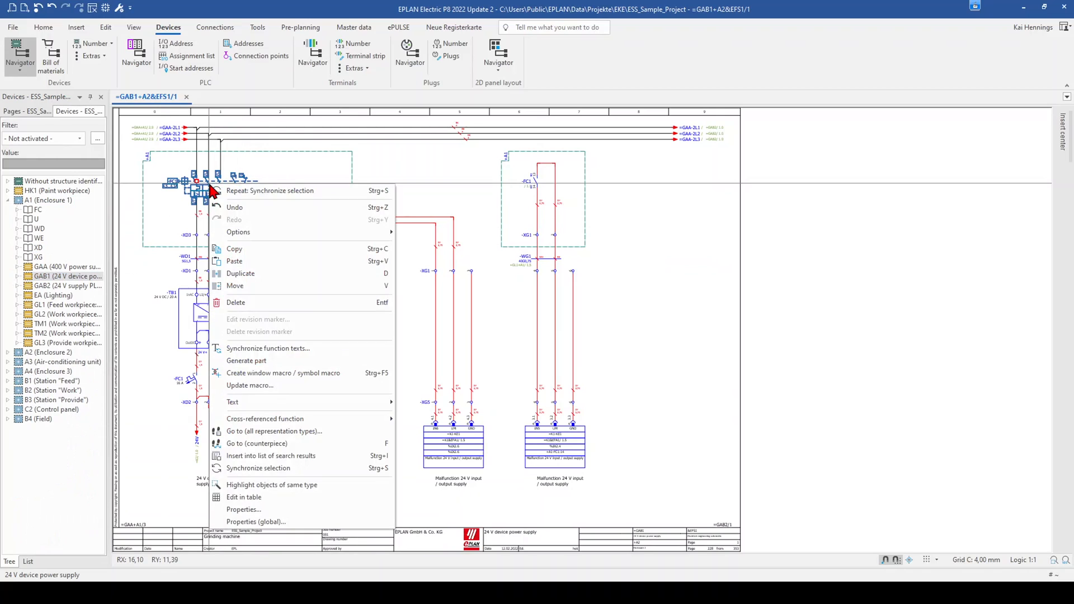
mouse_move(259, 468)
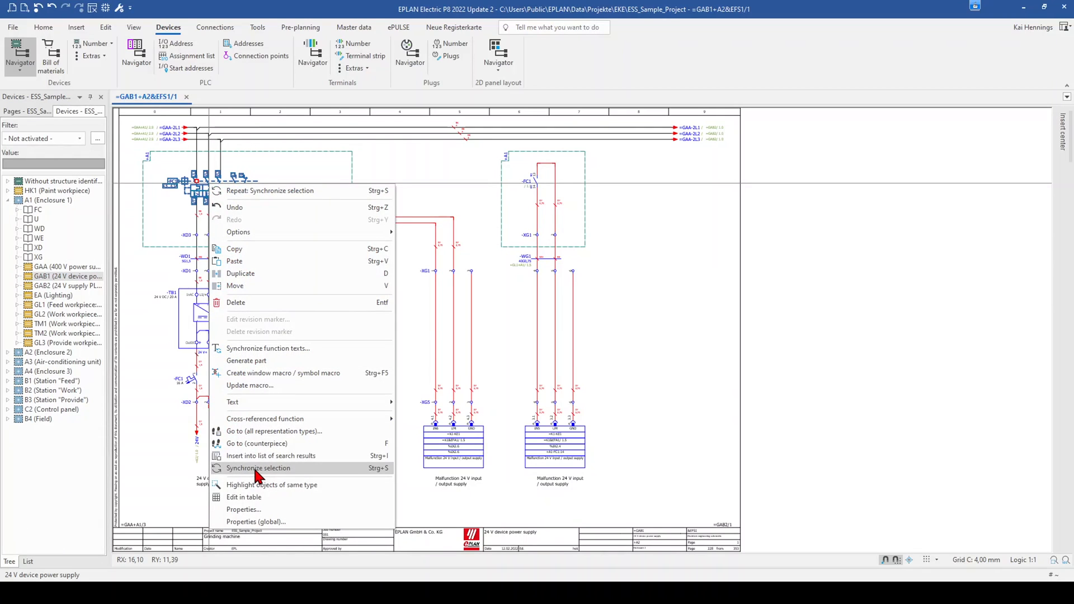
click(258, 468)
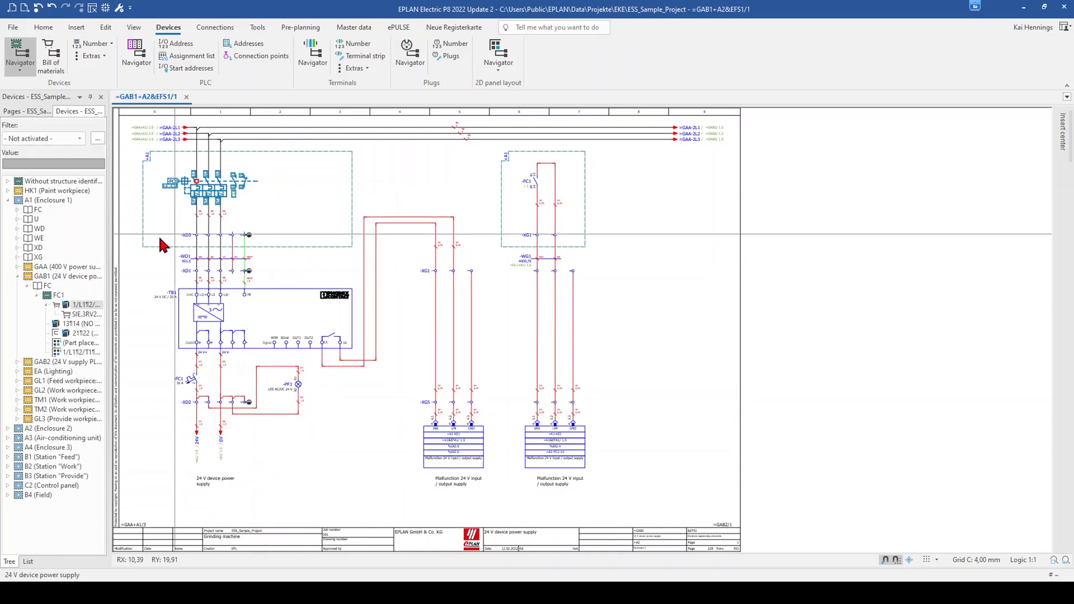
mouse_move(82, 315)
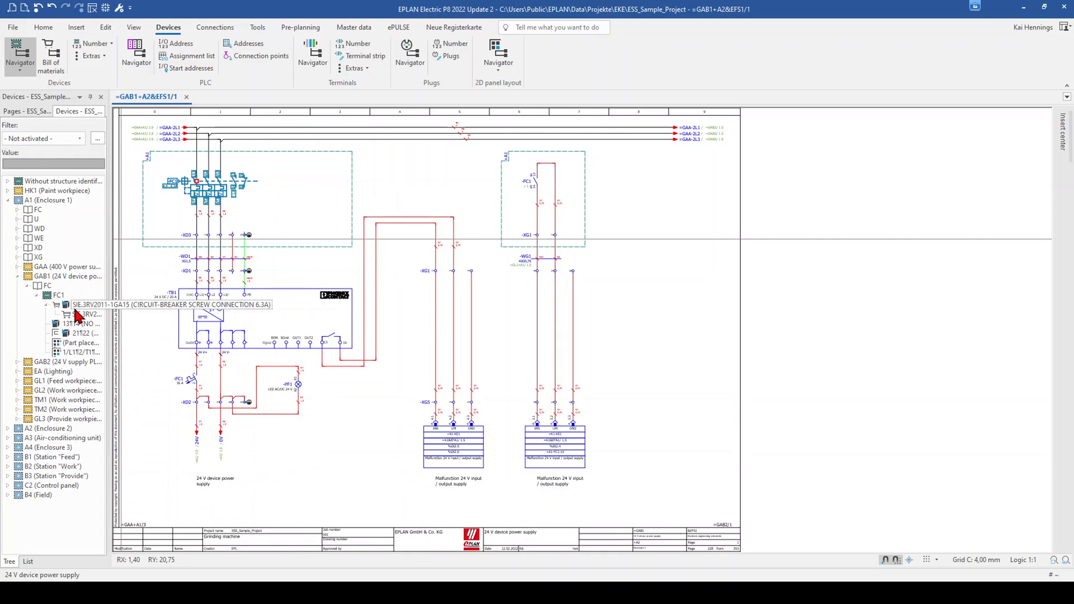
Open the terminal strip navigator and synchronize it with terminal strip -XD3
click(312, 58)
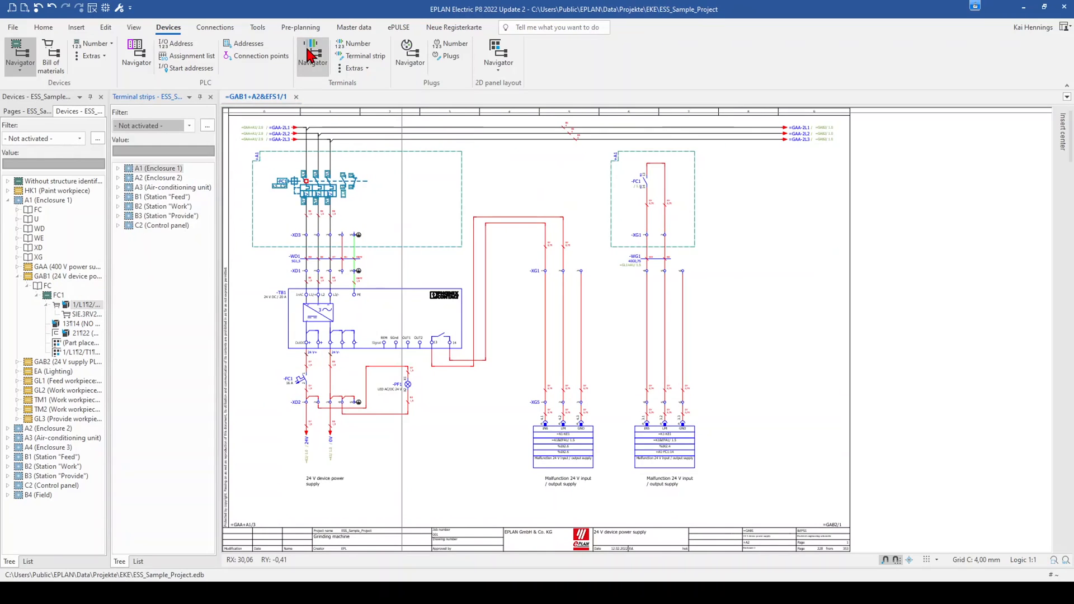
click(297, 235)
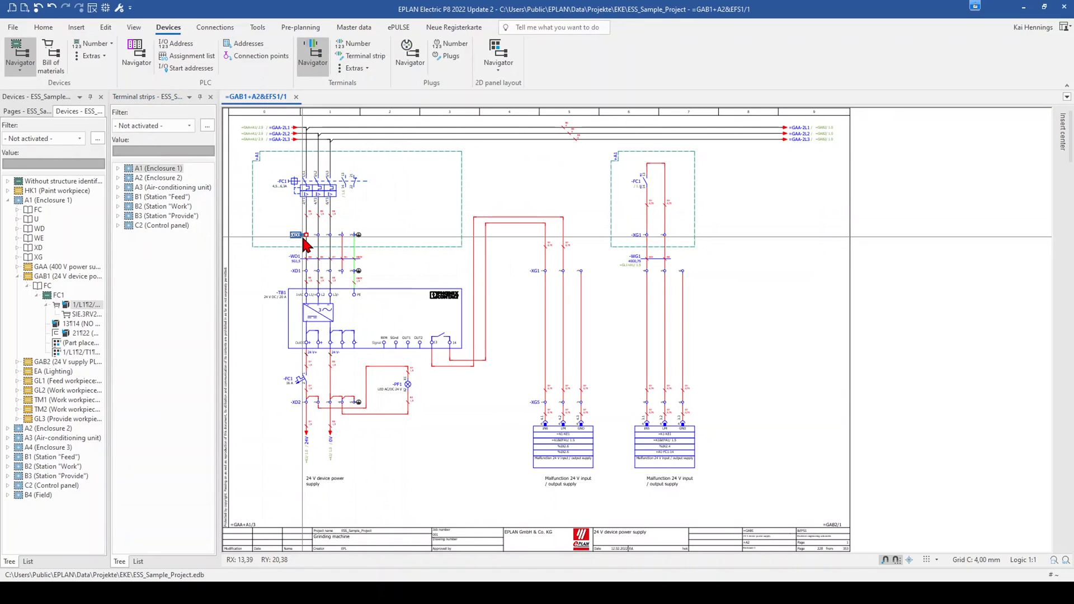
right_click(307, 235)
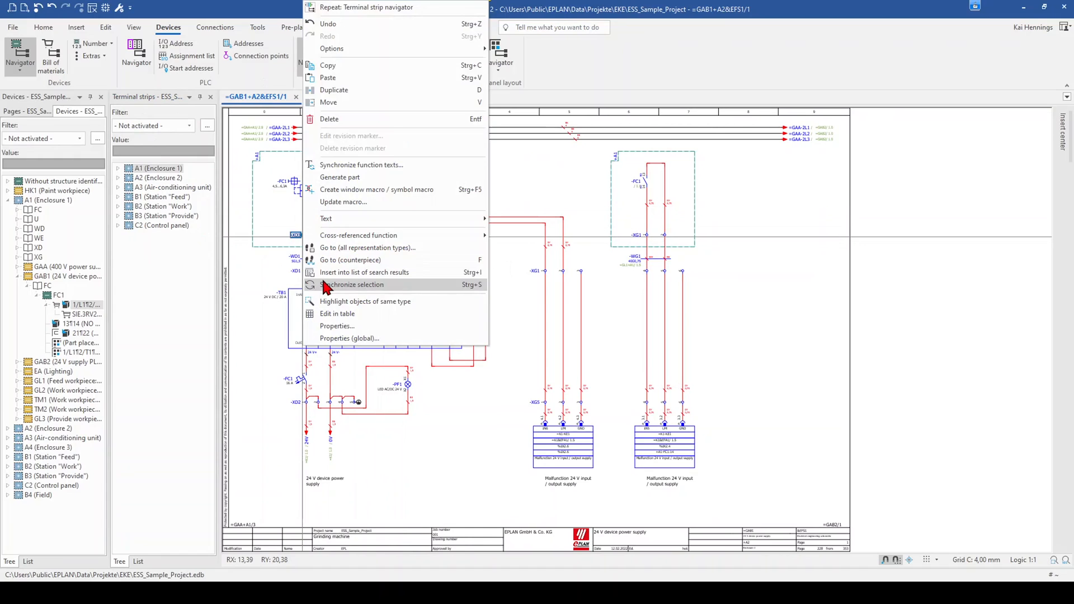
click(351, 285)
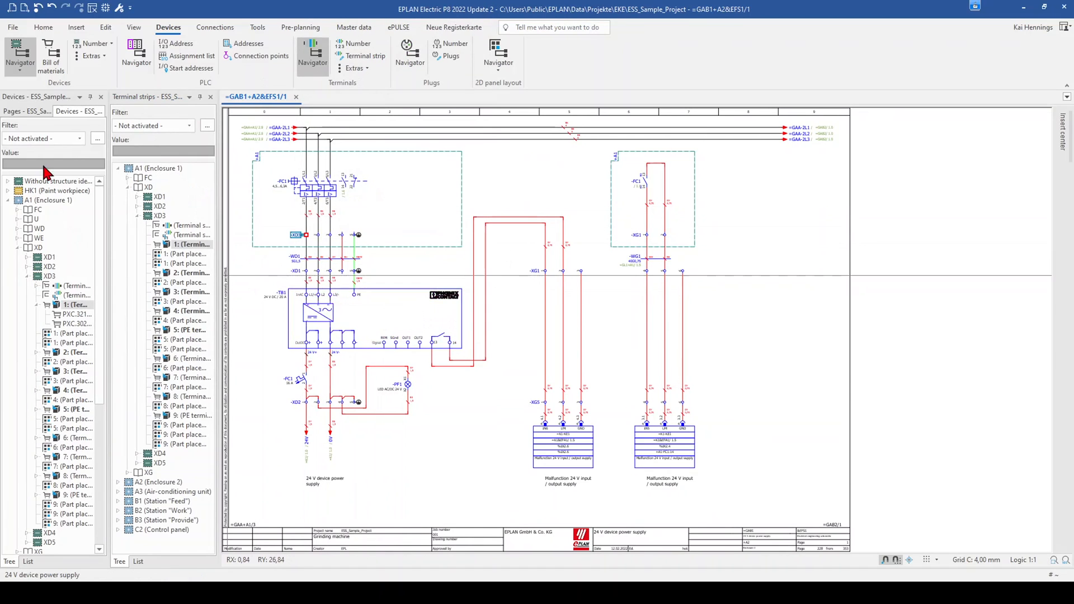
mouse_move(65, 305)
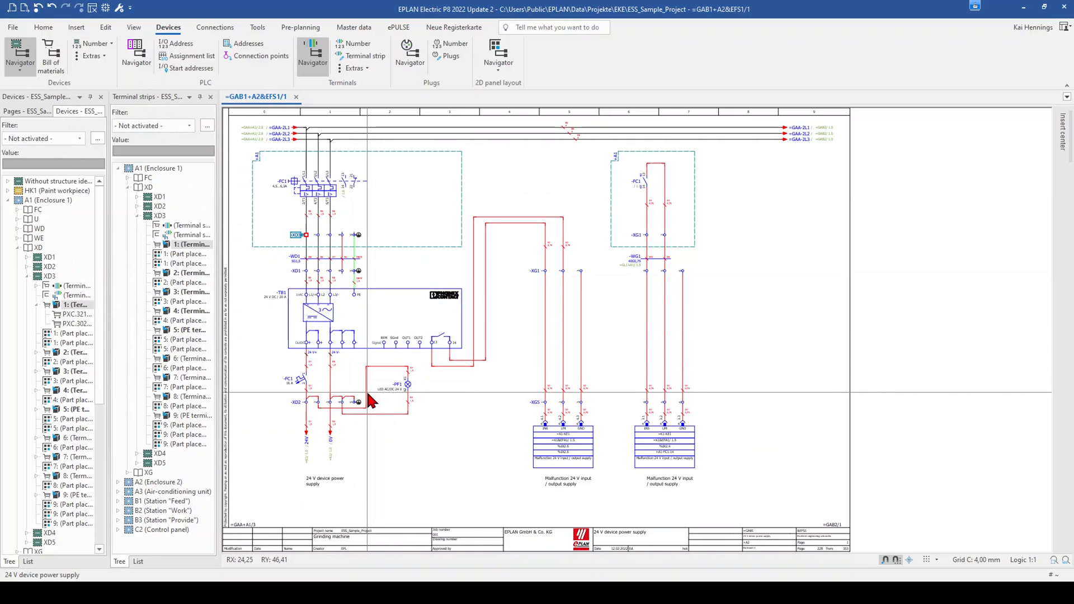
mouse_move(370, 402)
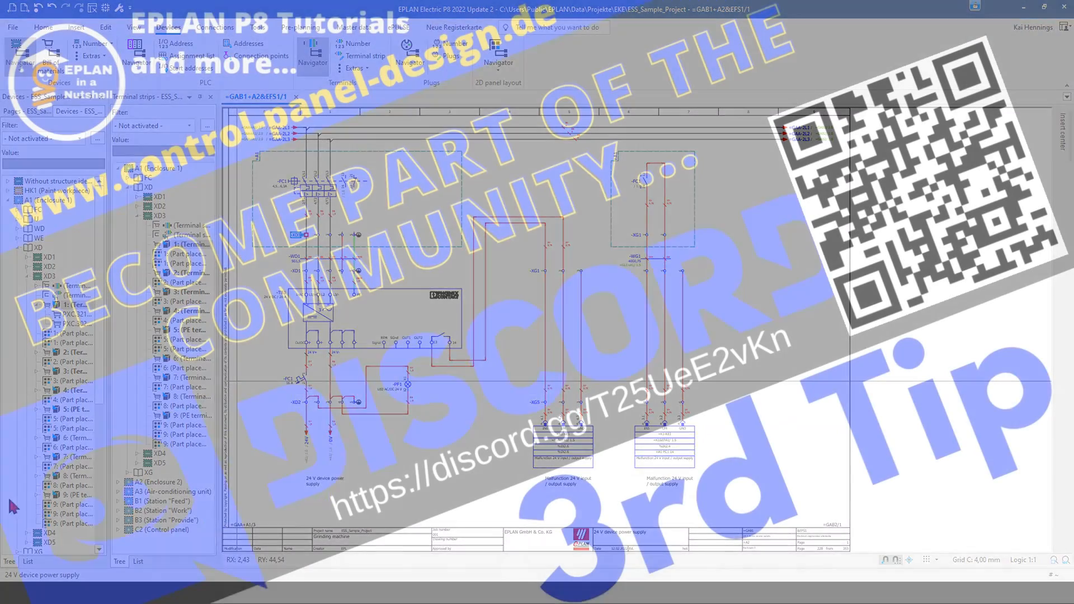
Show the Insert ribbon functions while viewing the +A1 box around -FC1
click(76, 27)
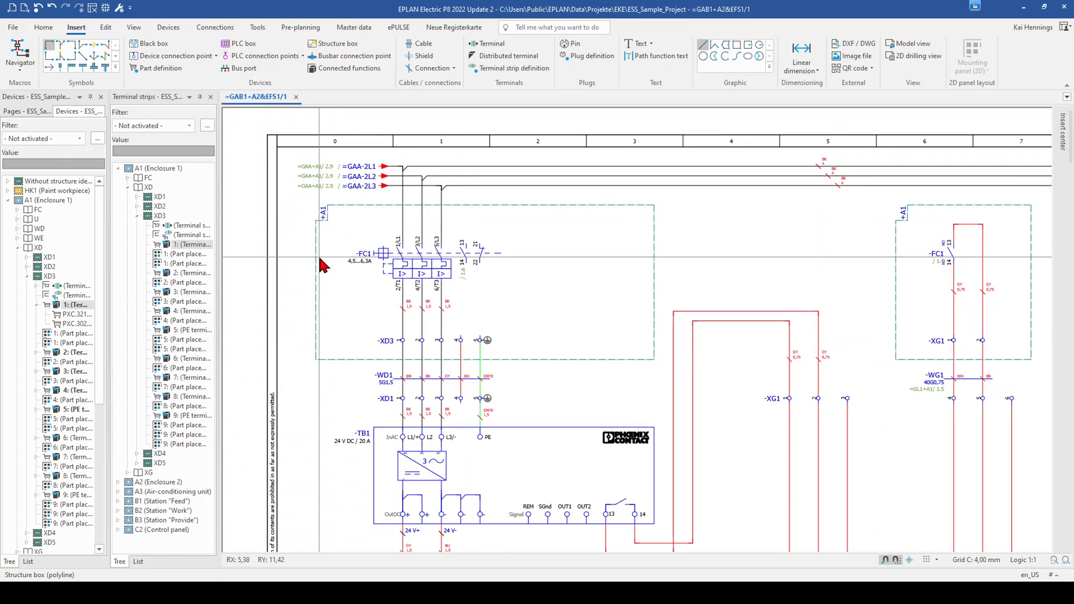
mouse_move(341, 271)
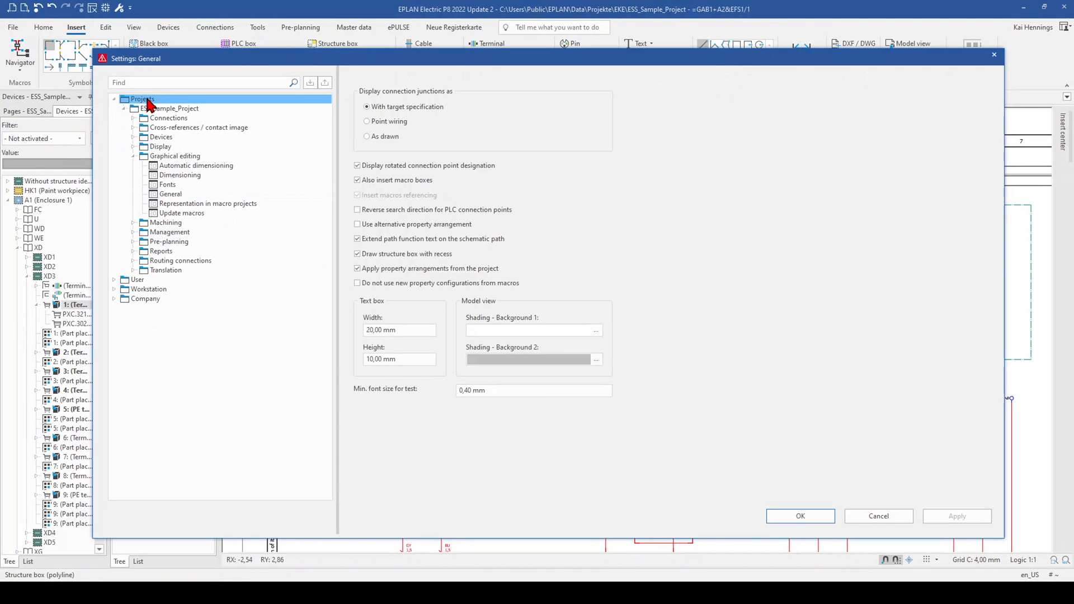
Enable 'Draw structure box with recess' in ESS_Sample_Project's general graphical editing settings
click(170, 108)
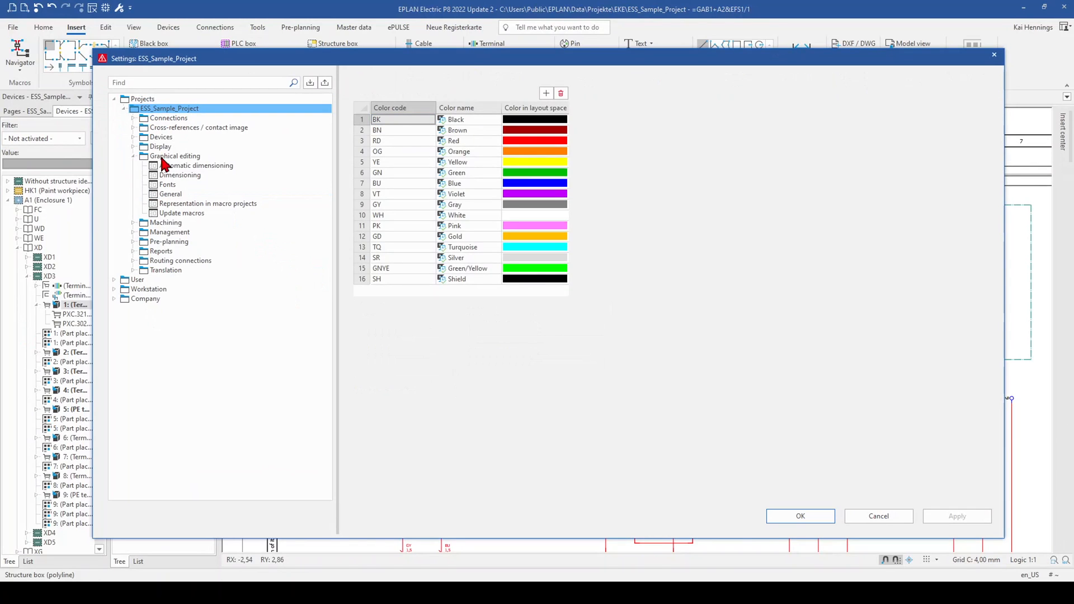
click(175, 156)
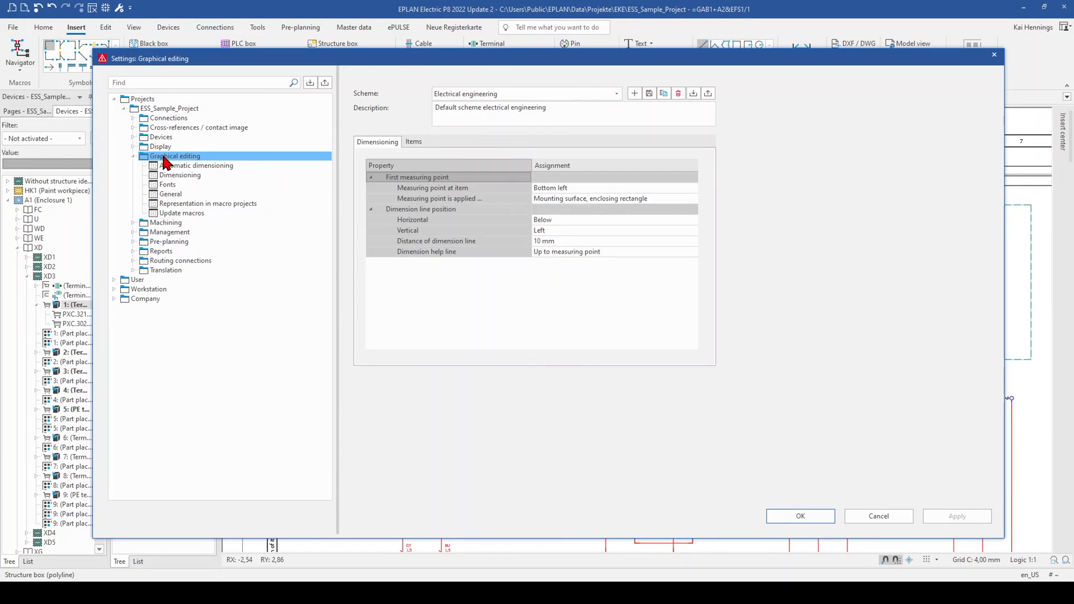
click(170, 194)
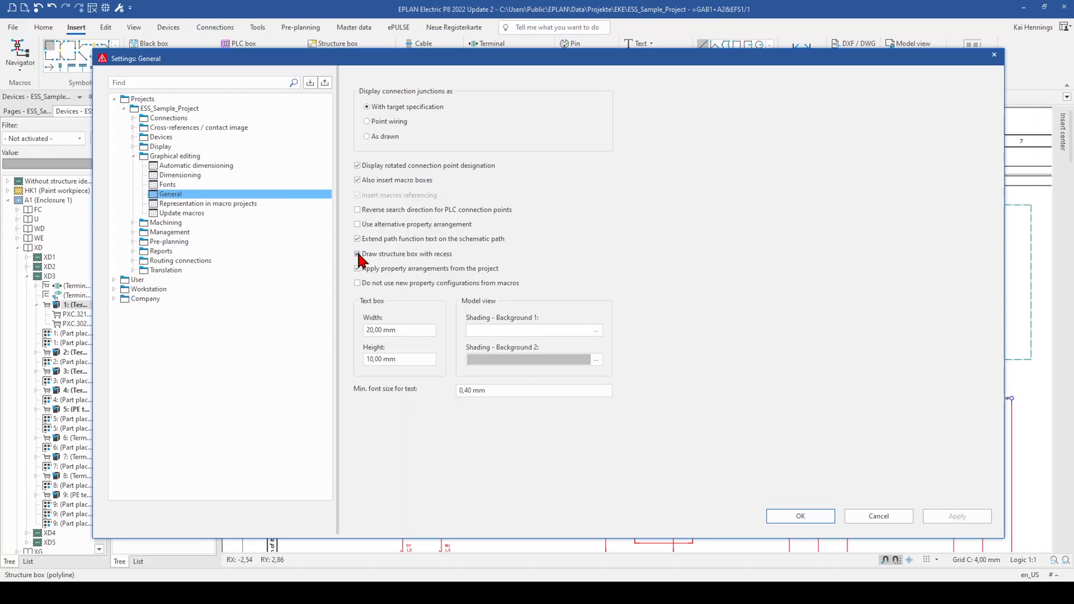
click(800, 516)
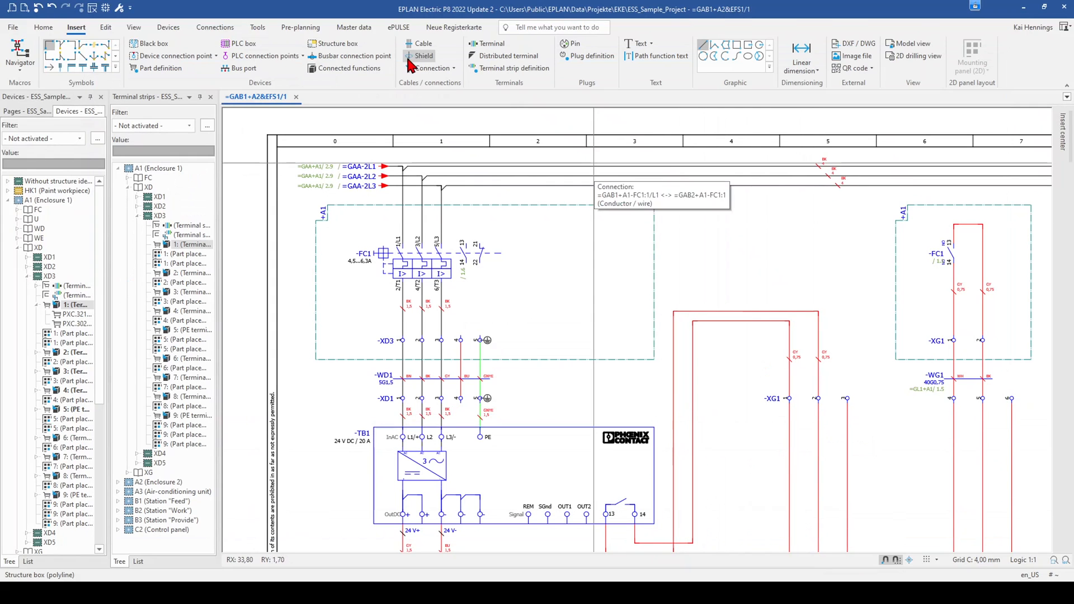
mouse_move(122, 45)
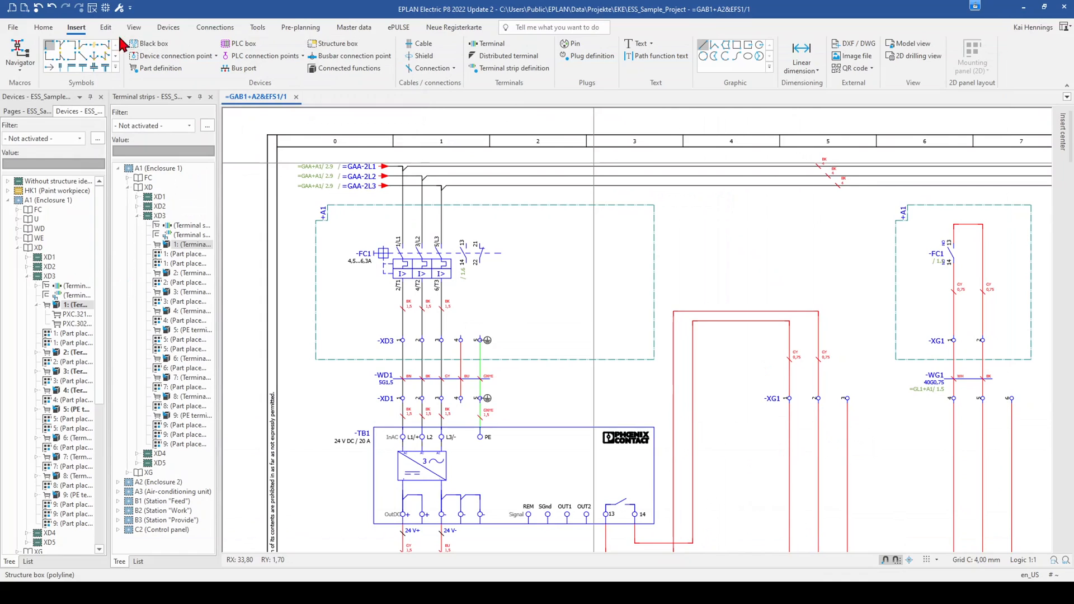
Close Settings and place a new structure box on the GAB1 page
click(336, 43)
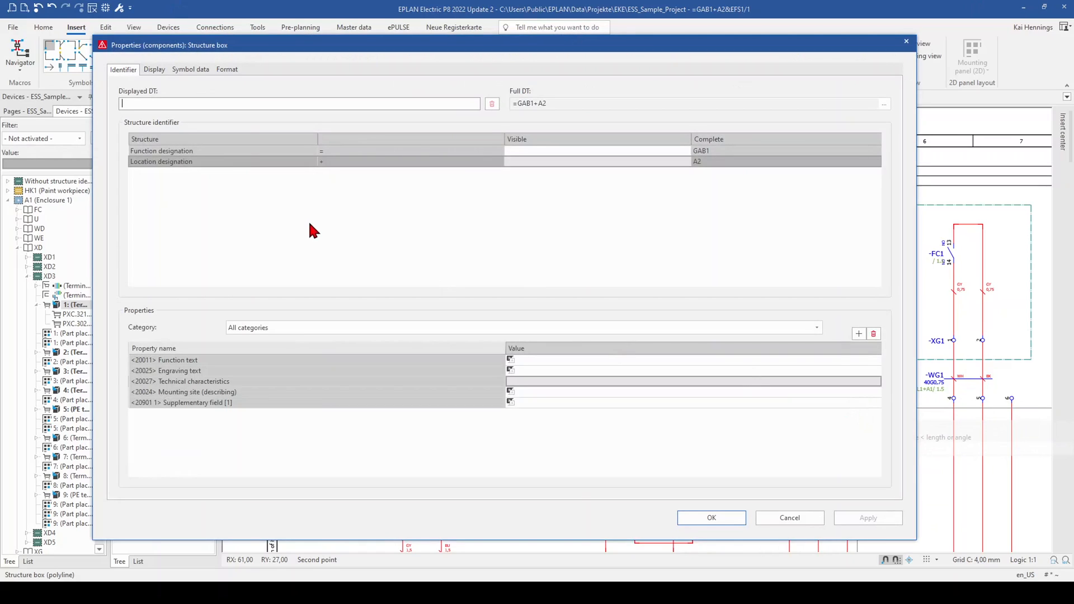
Give the structure box location designation A1, labelled 'Left center, inside, 0°'
click(596, 161)
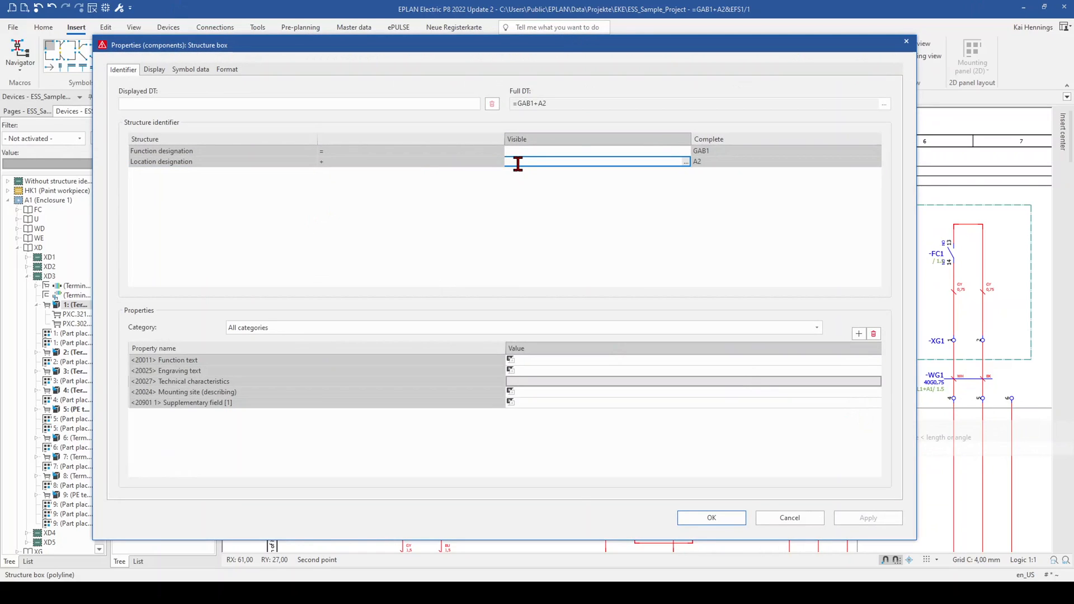
text(A1)
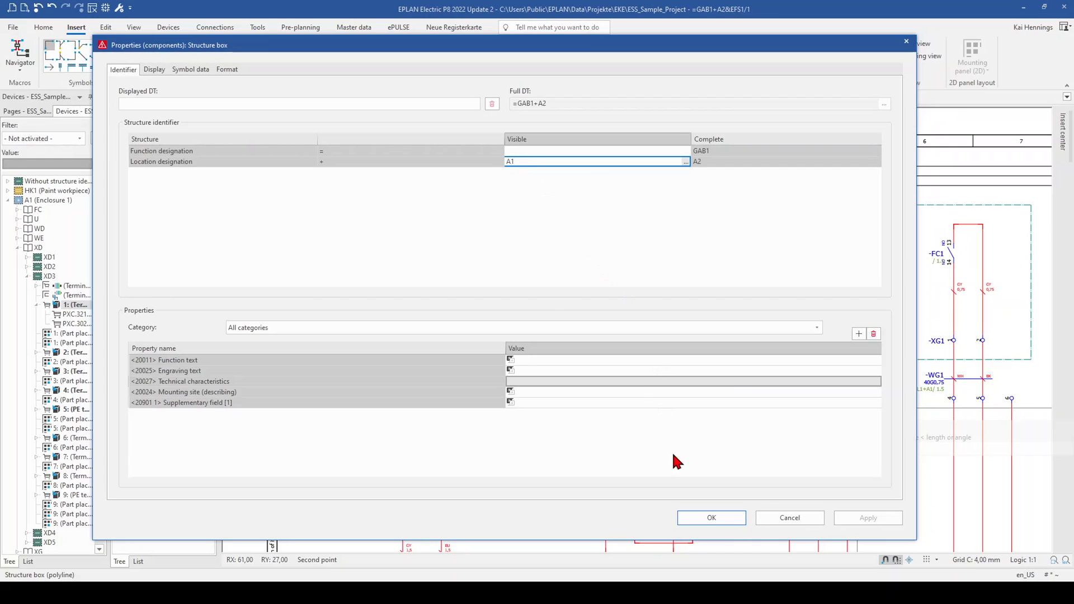
click(154, 70)
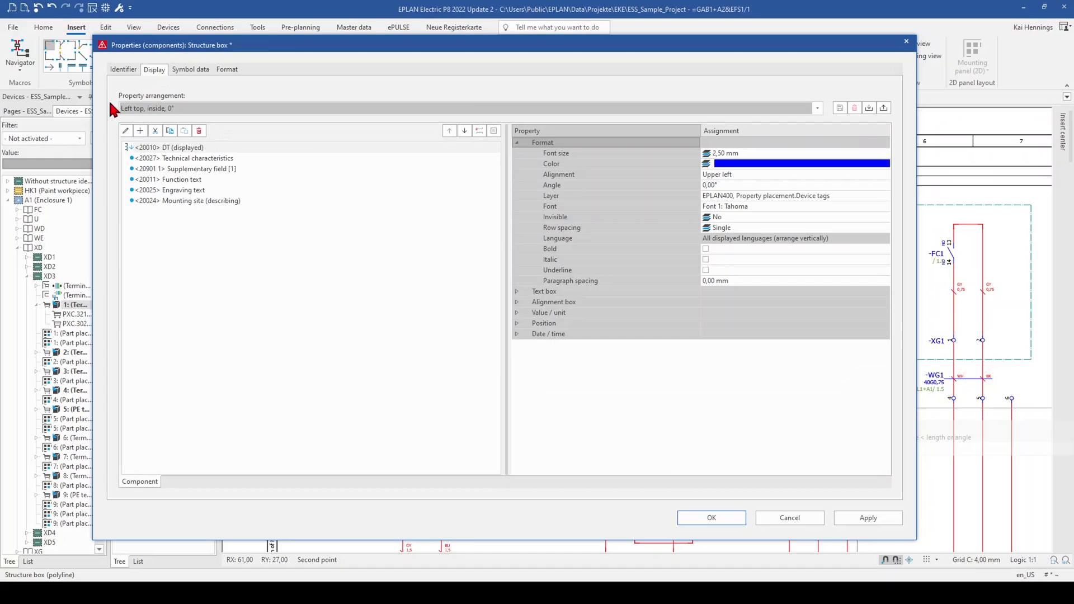
mouse_move(152, 104)
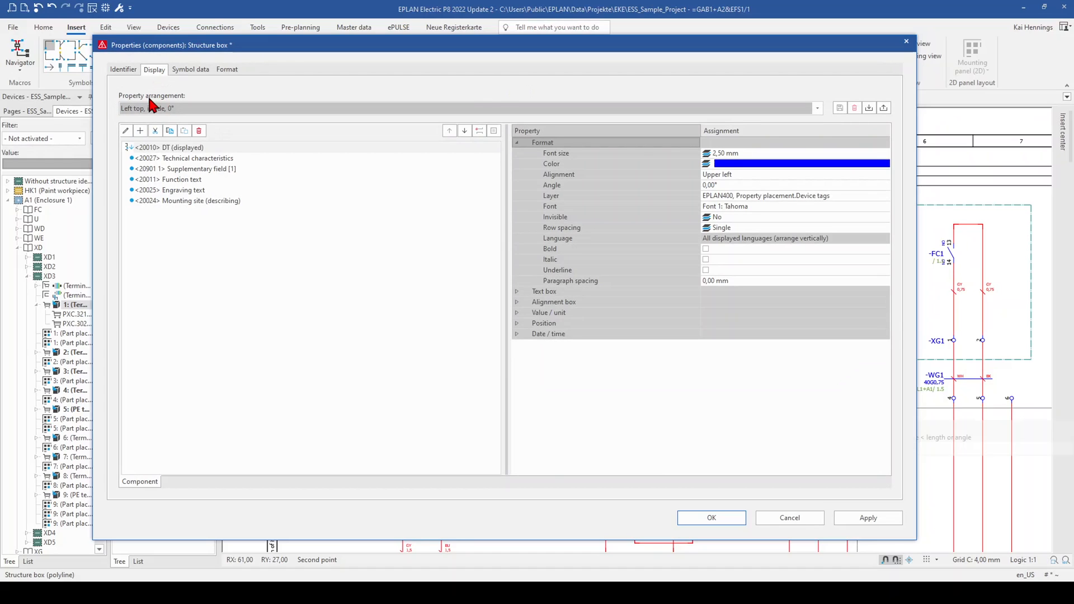
click(817, 108)
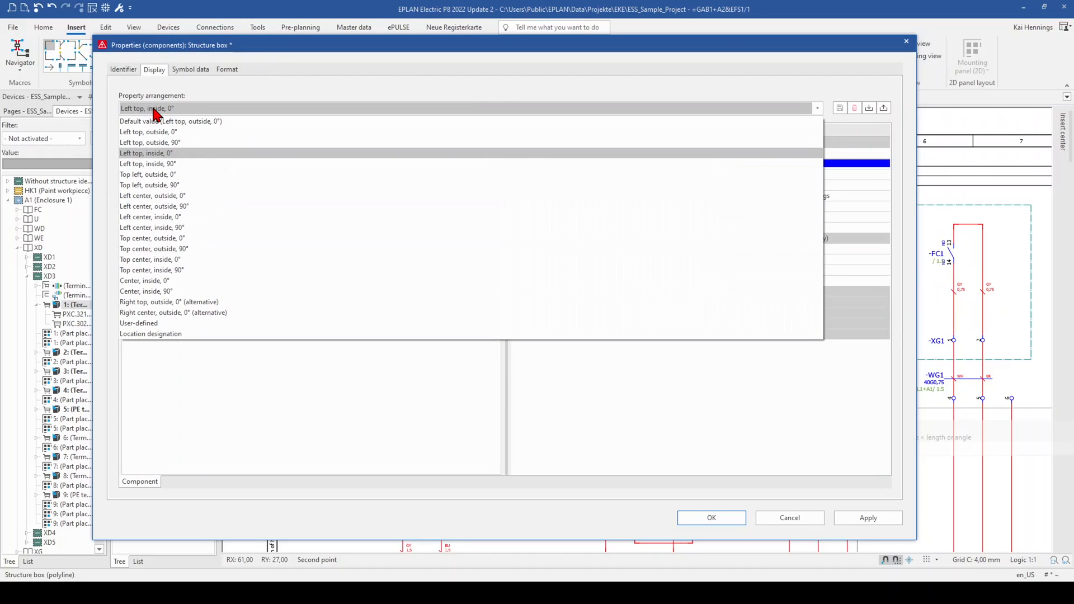
mouse_move(152, 206)
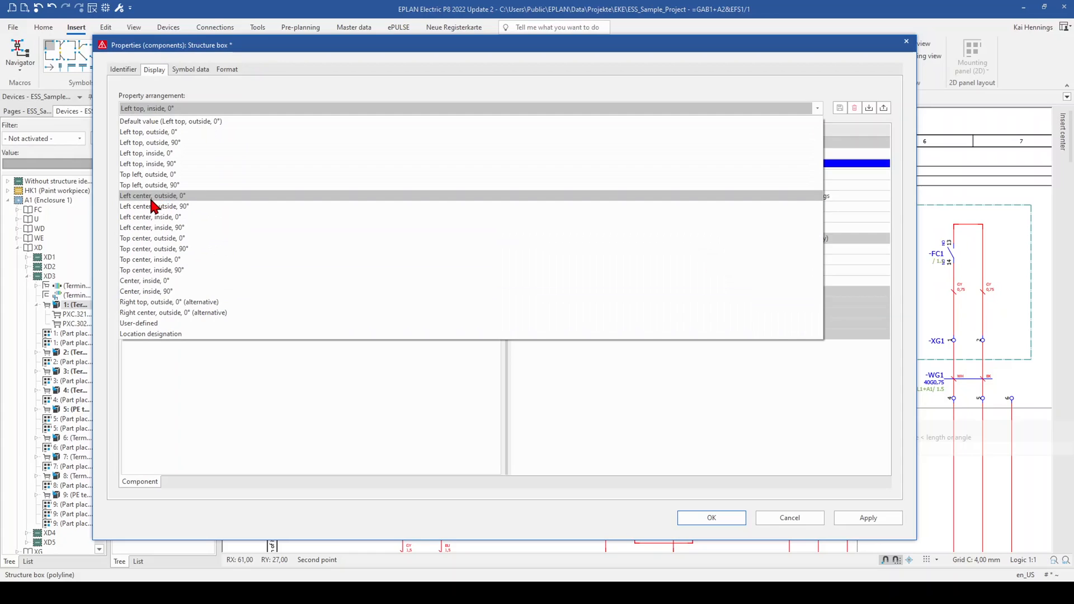
mouse_move(151, 217)
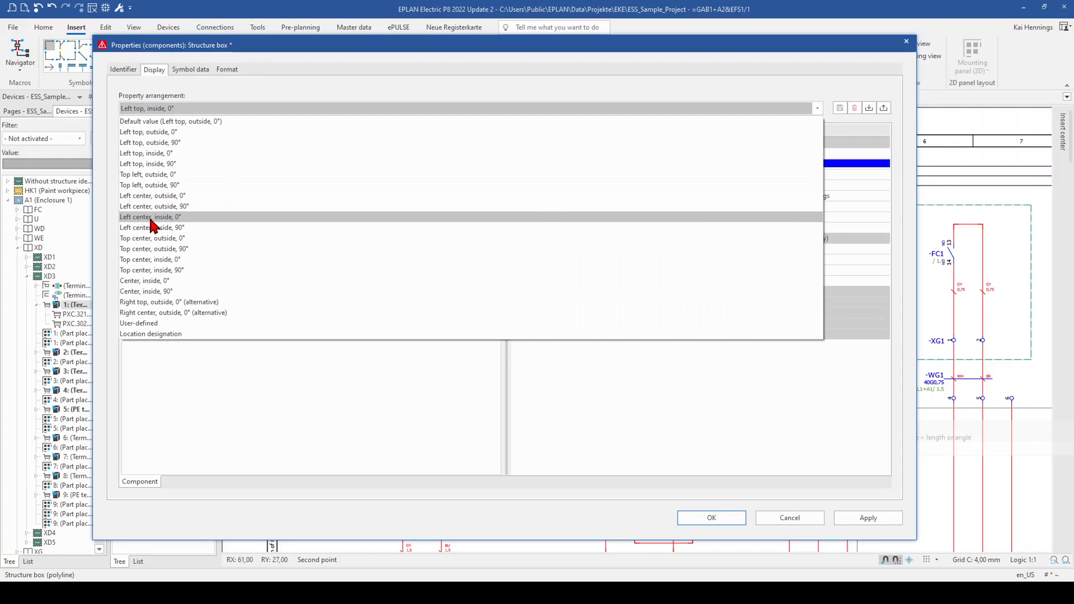
click(150, 216)
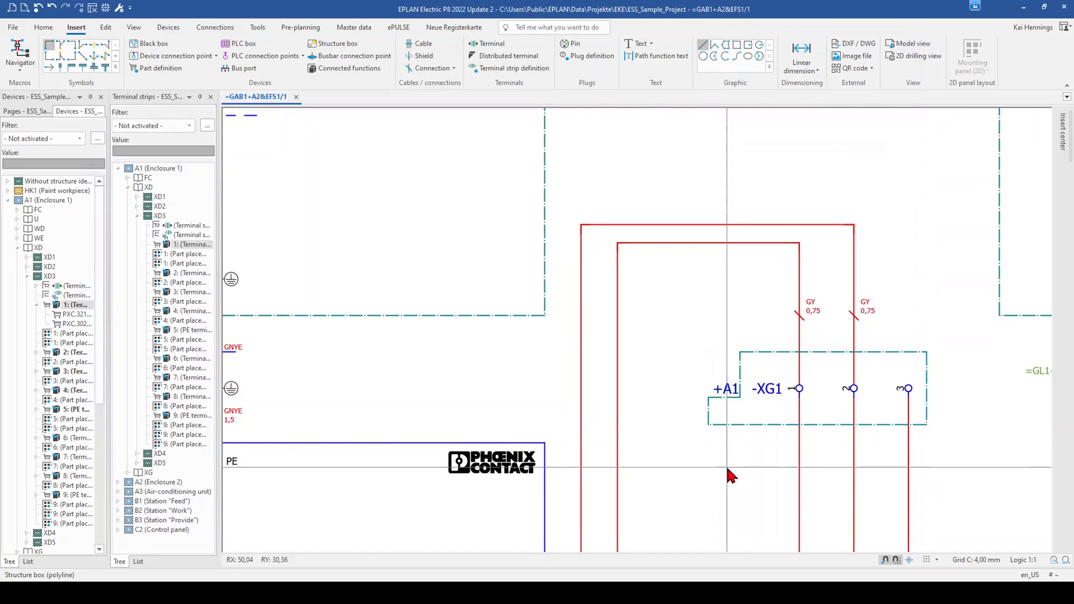
mouse_move(728, 411)
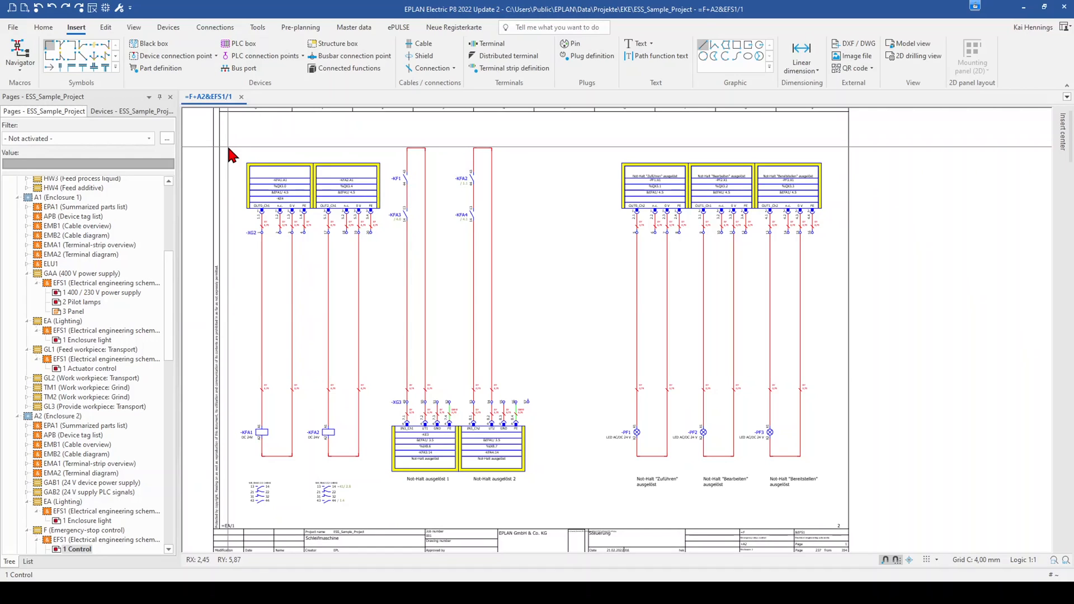
Copy the left PLC box and its contacts and paste them onto the Emergency-stop page
drag(230, 149, 299, 486)
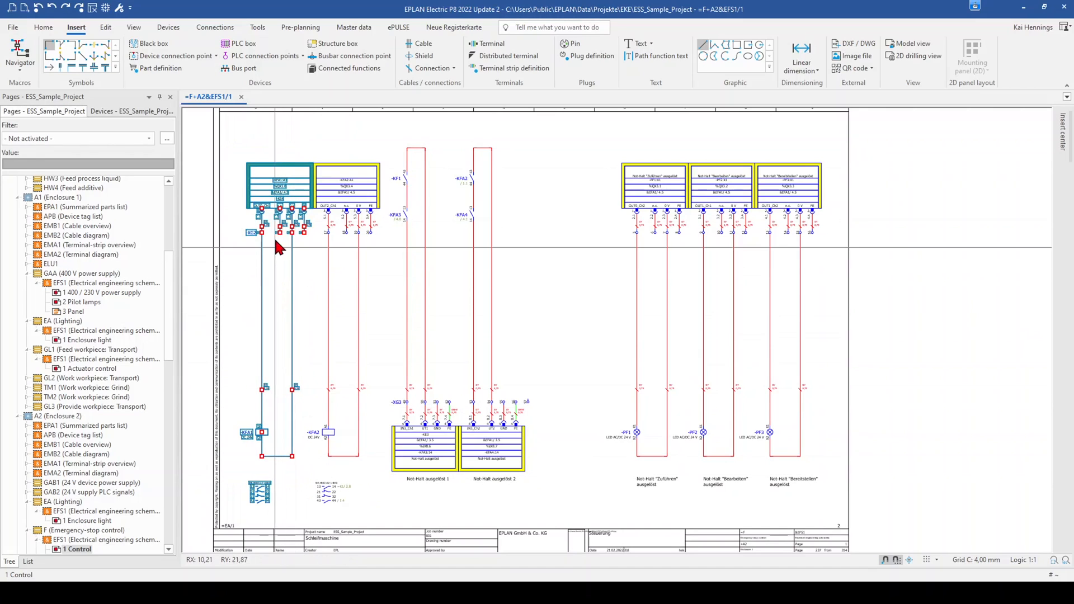
right_click(278, 195)
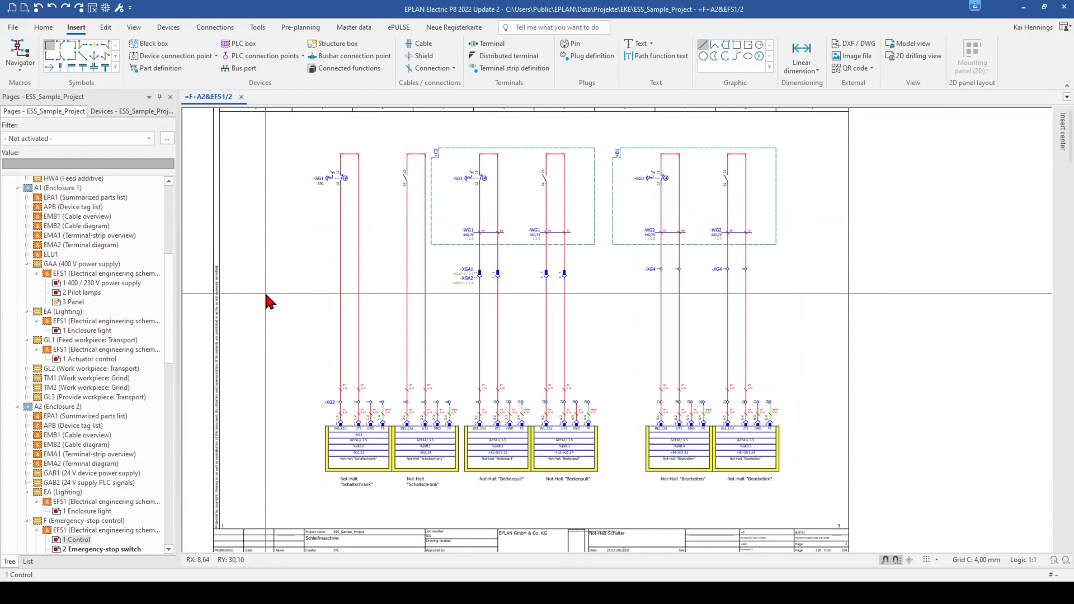
right_click(269, 300)
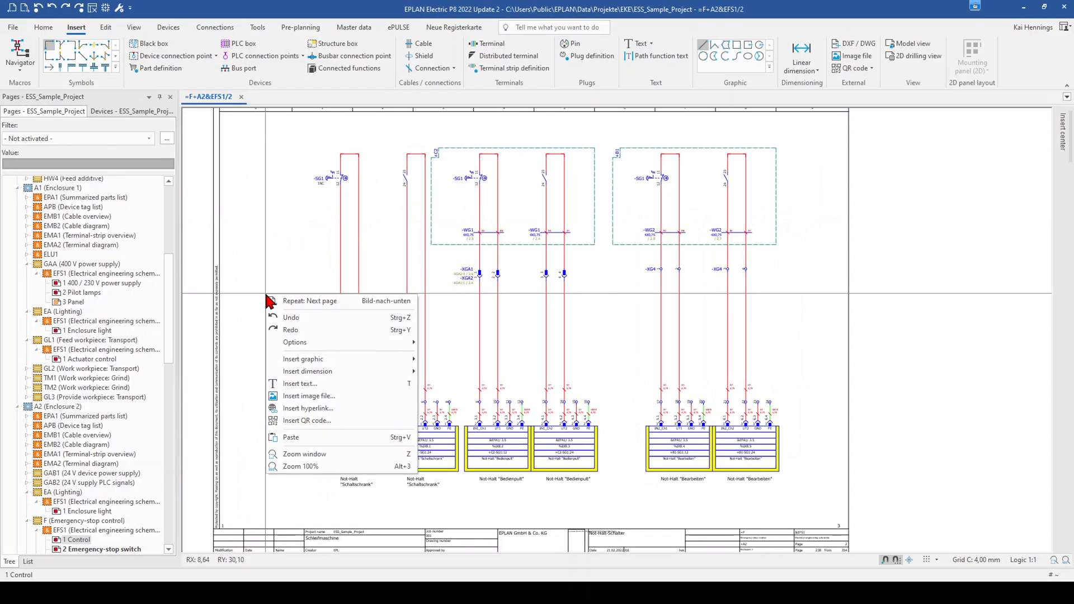
mouse_move(302, 437)
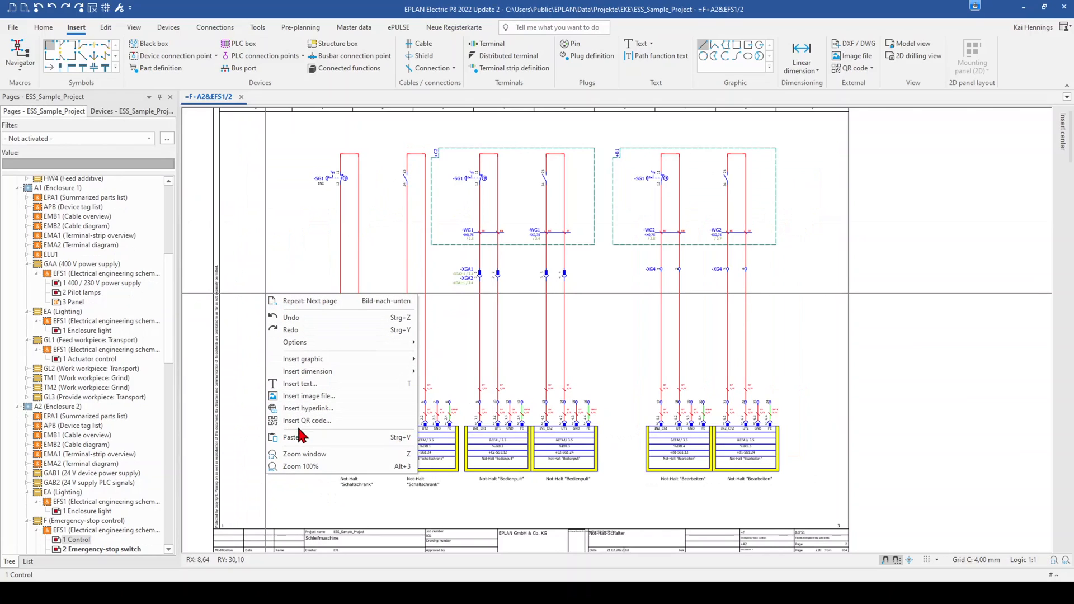
click(291, 437)
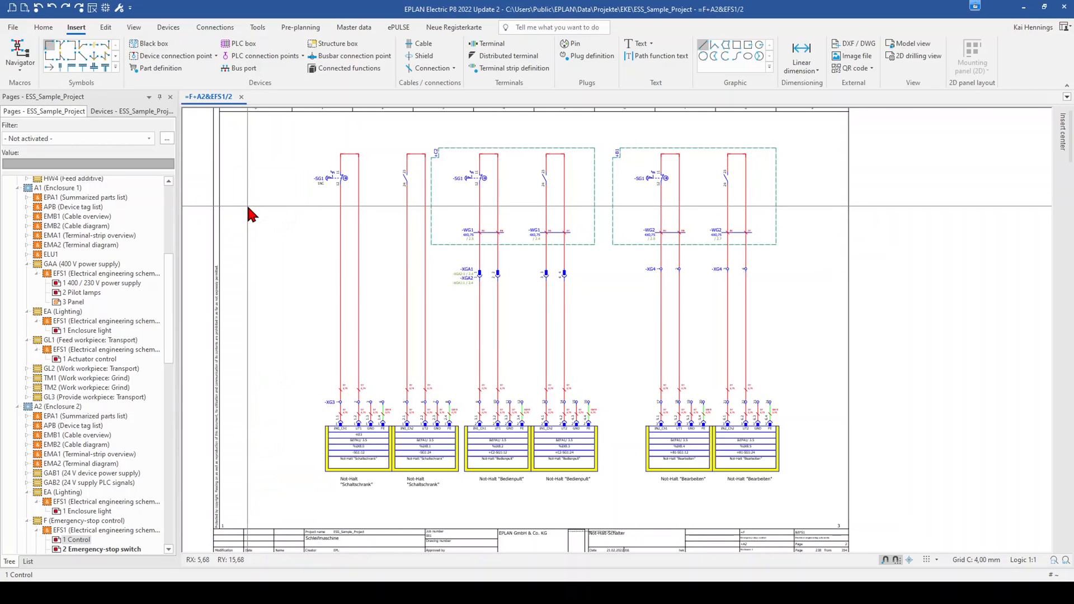
Copy another group of items from the first Control page onto page 4 Control
click(209, 95)
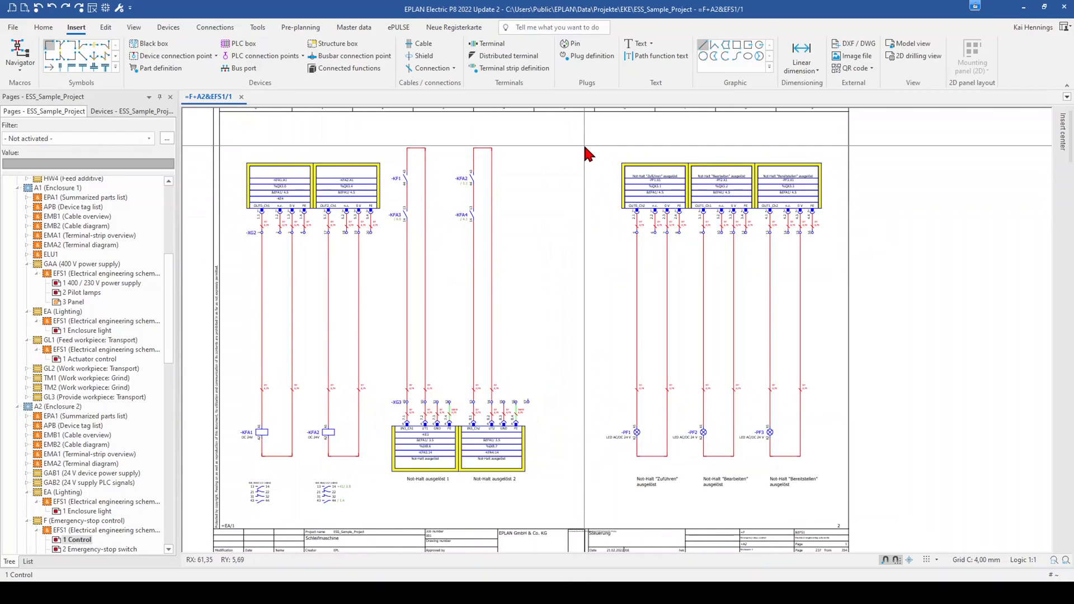
drag(586, 147, 681, 494)
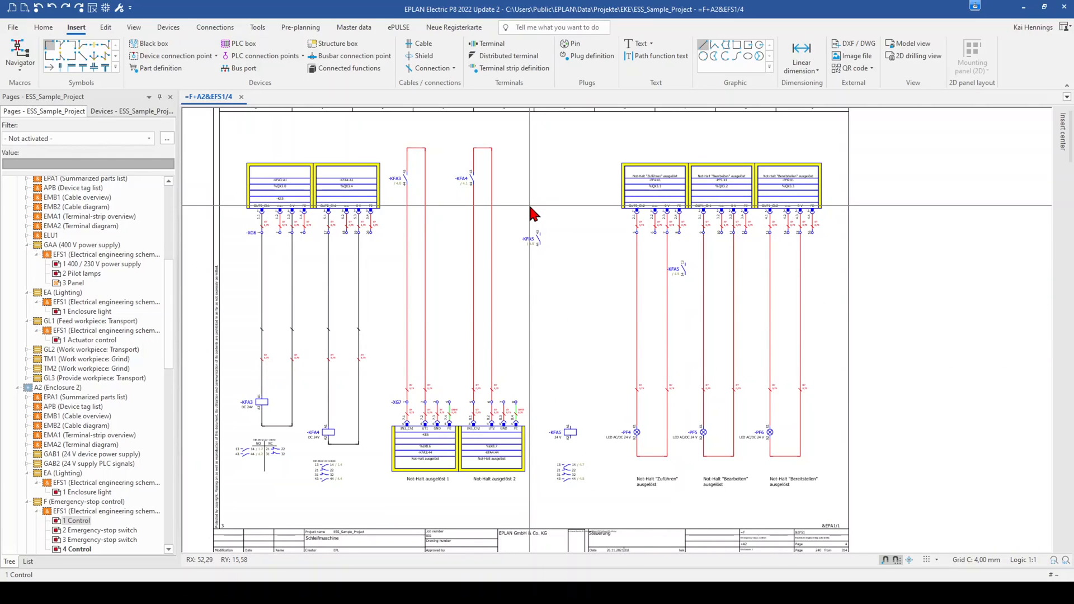
right_click(533, 214)
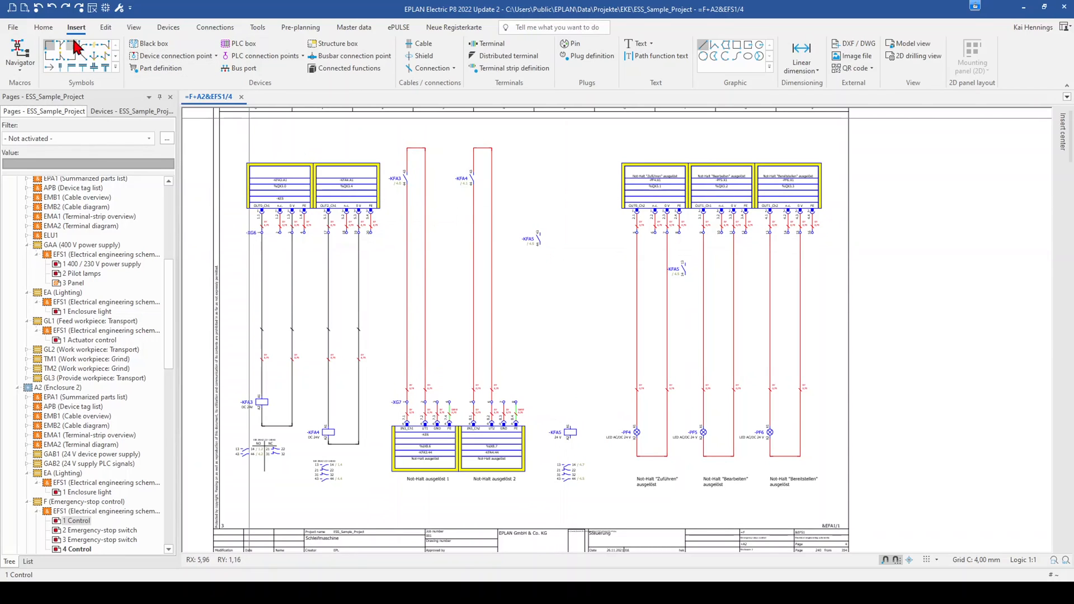
Uncheck 'Use one Clipboard only' in the User > Display > General settings and confirm
click(12, 28)
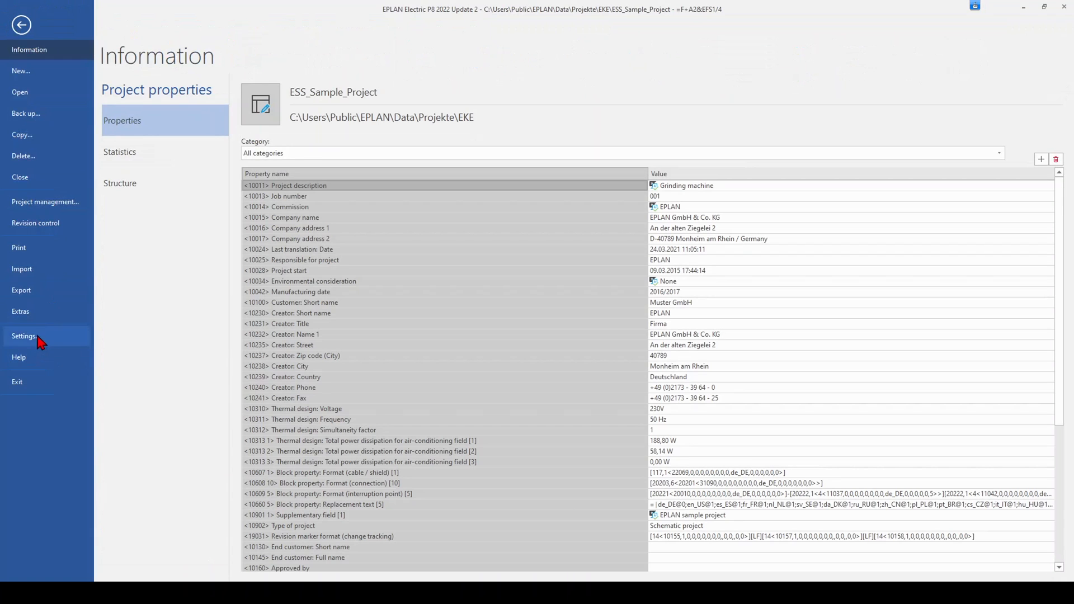
click(25, 337)
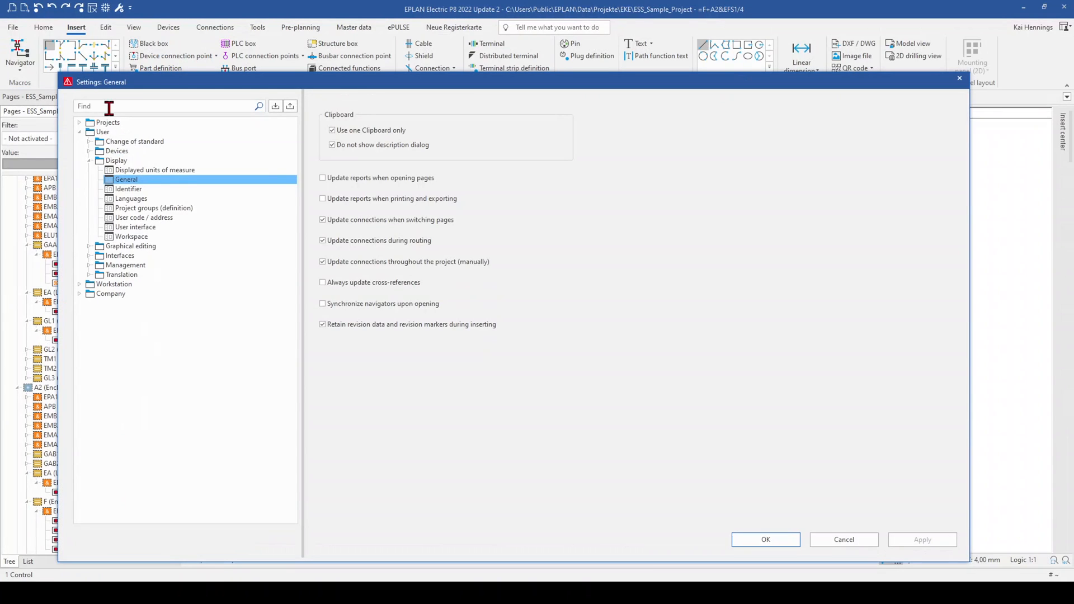
click(116, 159)
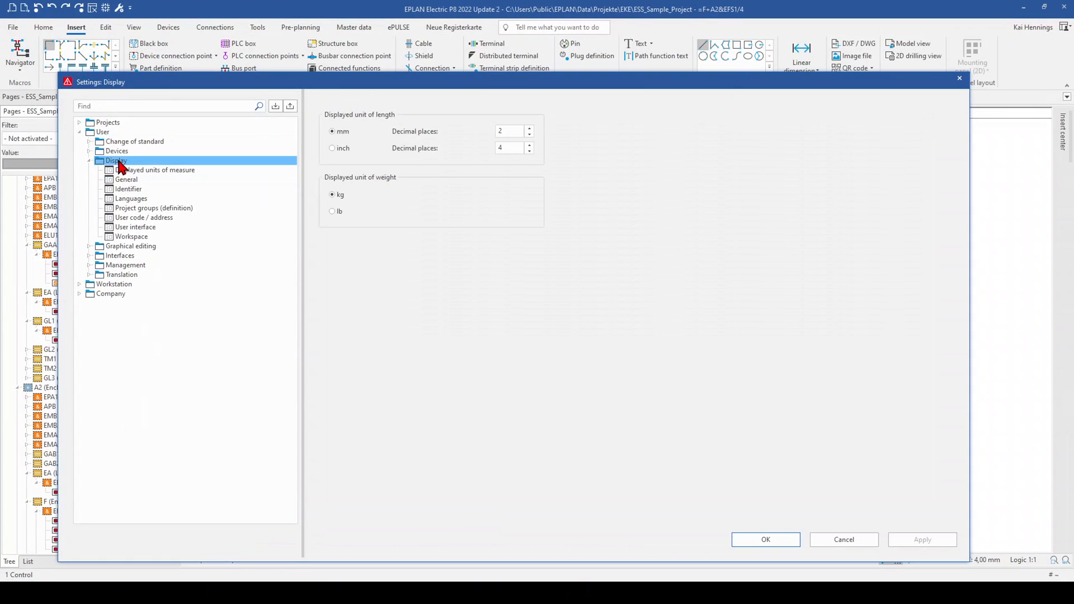
click(127, 180)
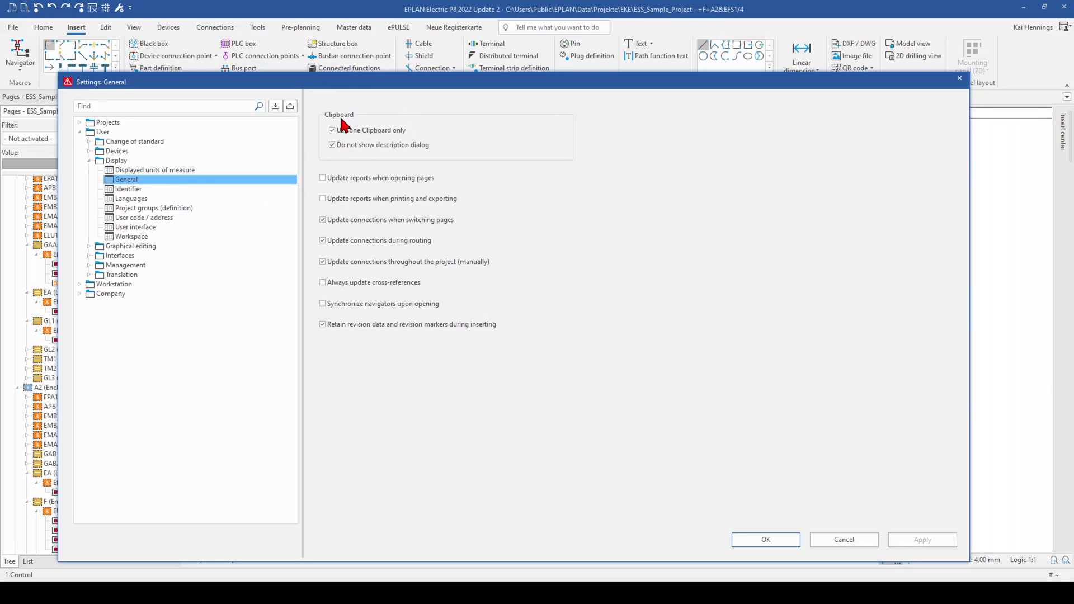
click(333, 130)
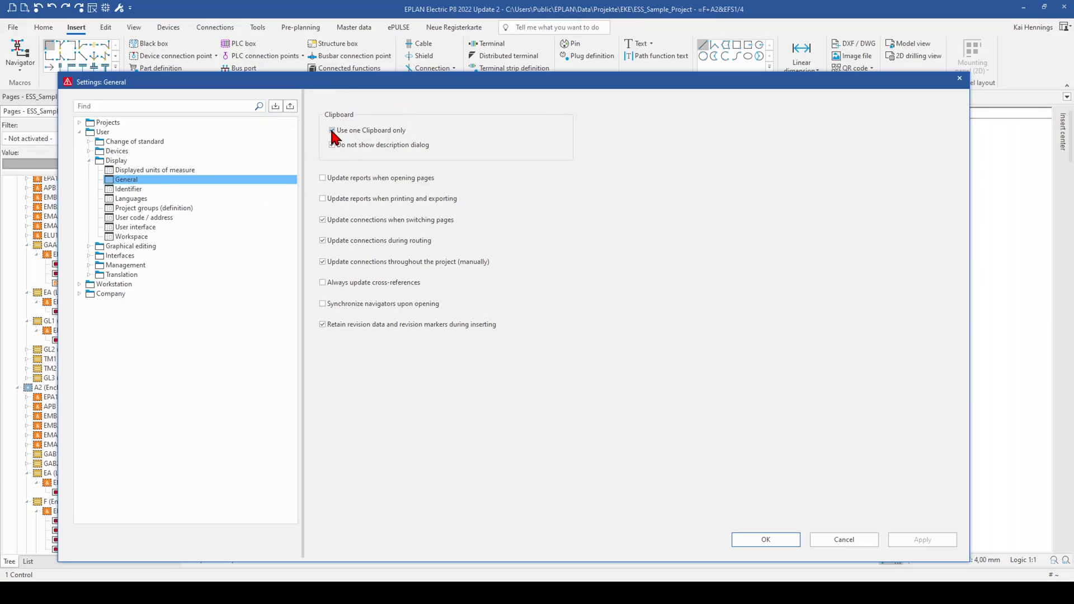
click(333, 145)
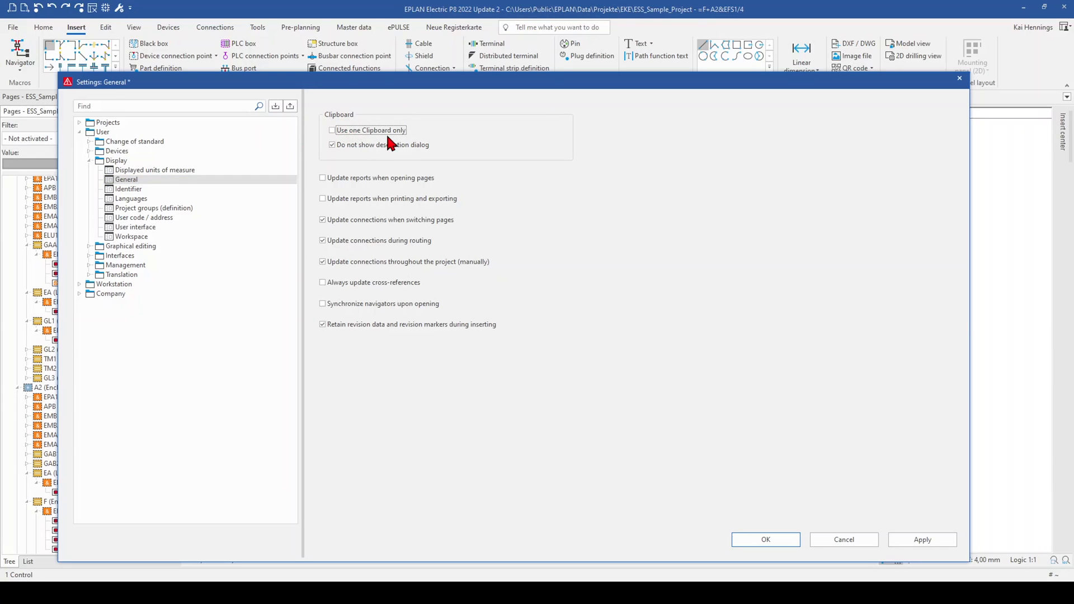
click(922, 540)
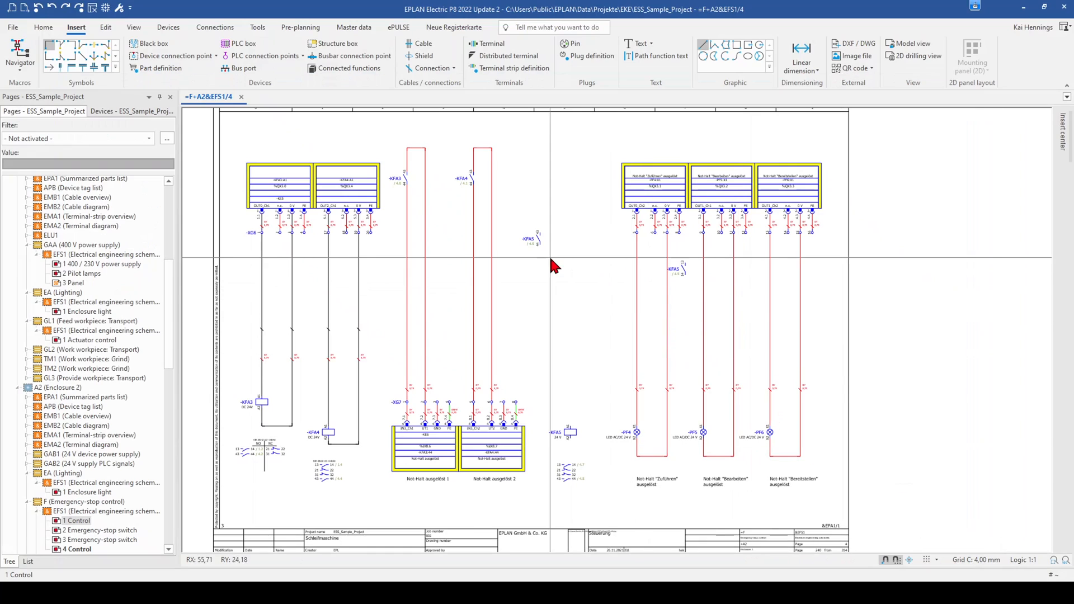
mouse_move(549, 300)
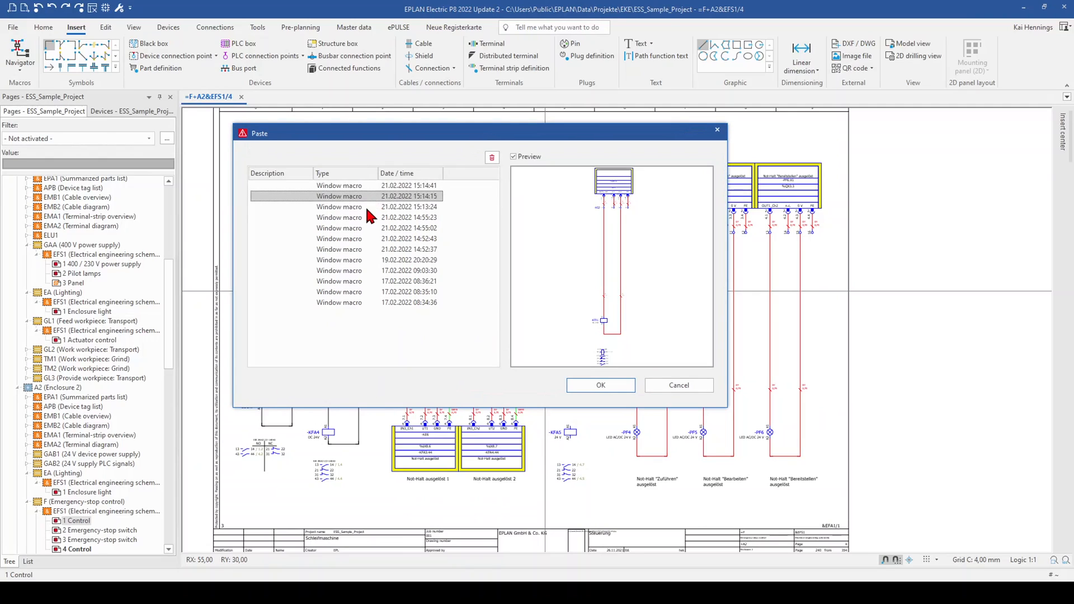
Preview two older stored window-macro entries in the Paste dialog's clipboard list
click(341, 259)
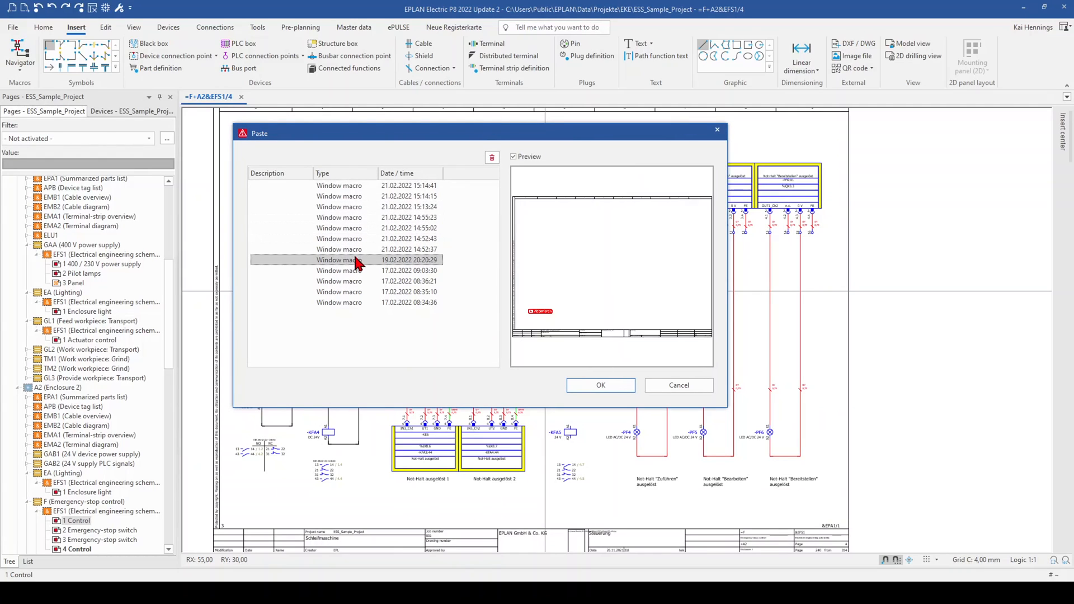
click(339, 281)
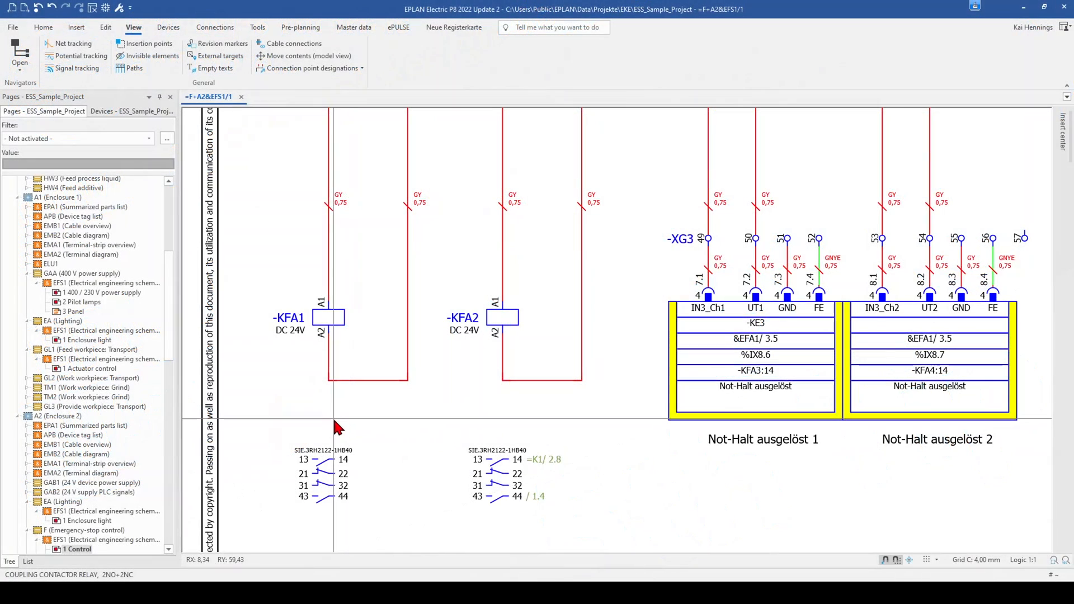
mouse_move(315, 434)
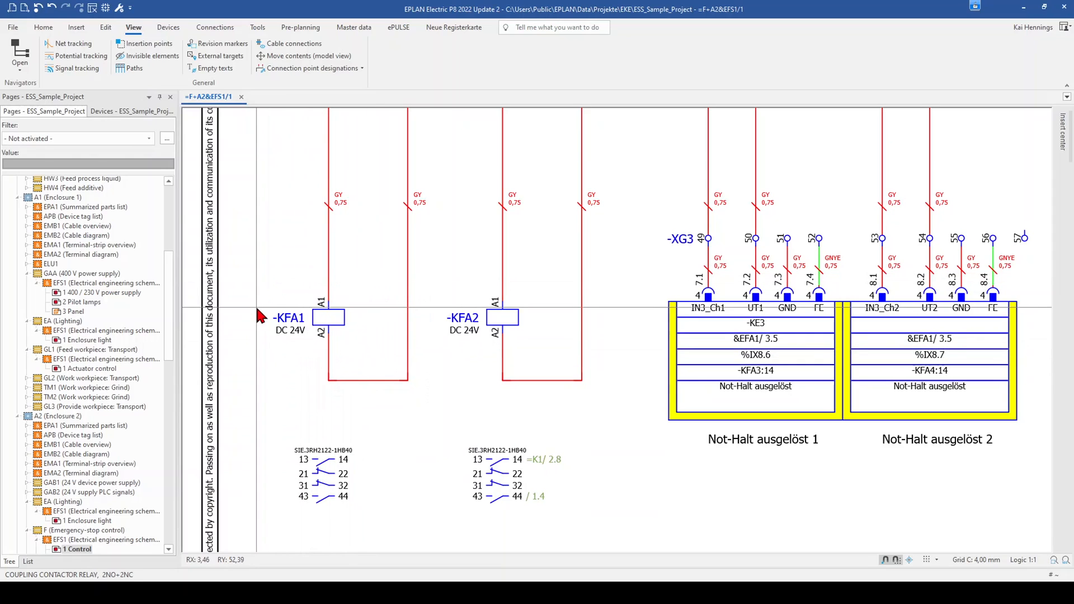
mouse_move(287, 409)
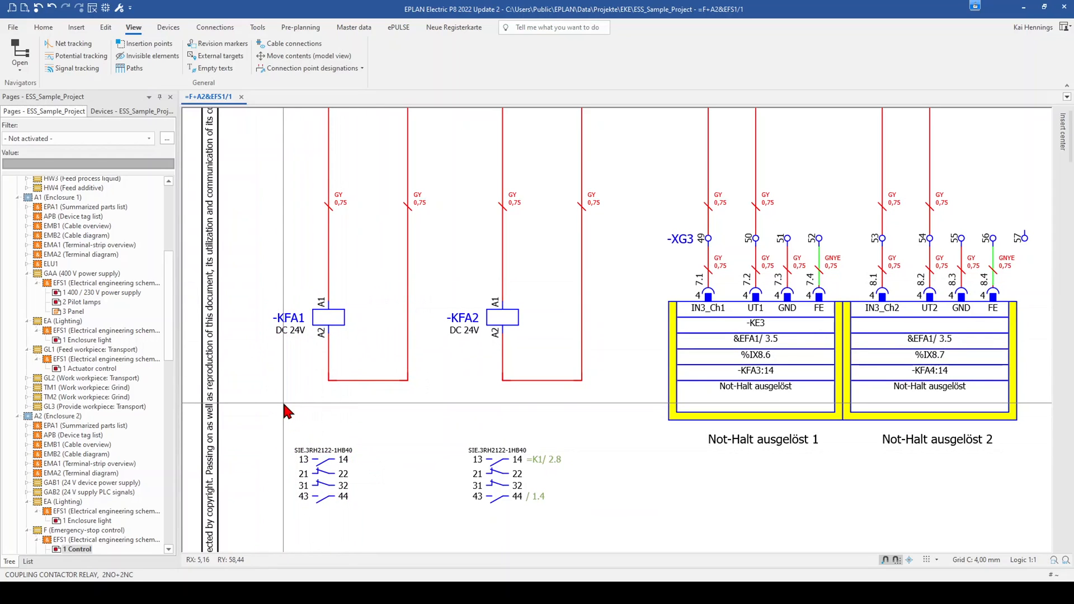
mouse_move(326, 394)
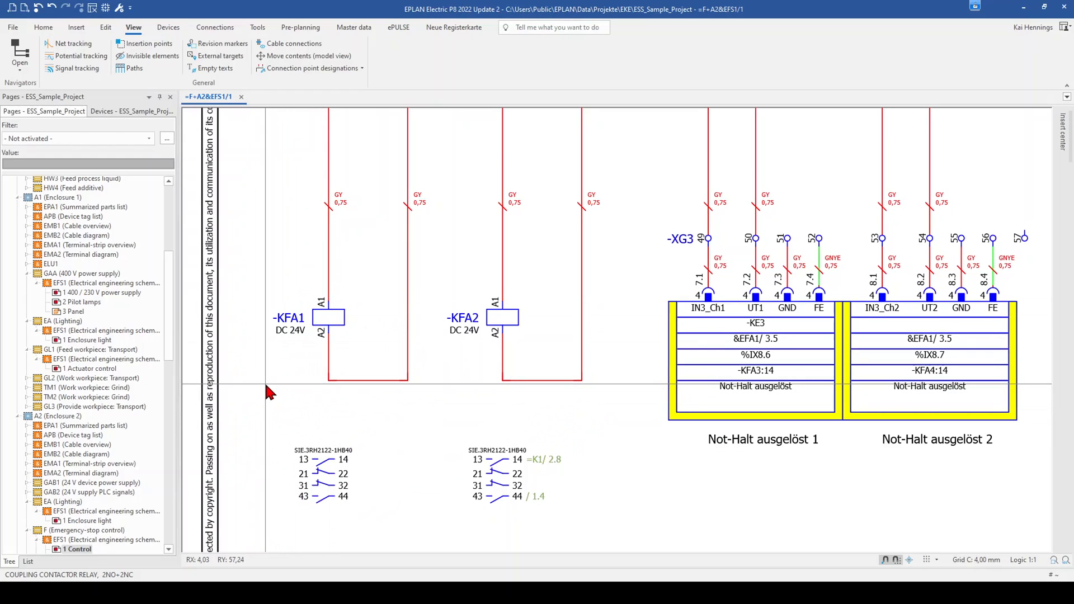
mouse_move(270, 391)
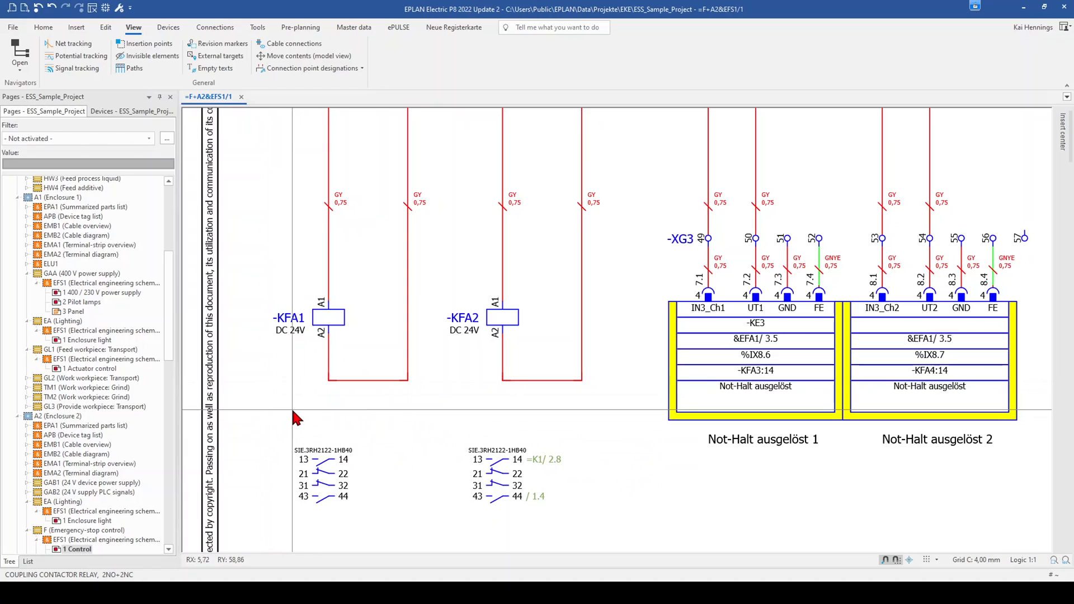
mouse_move(285, 418)
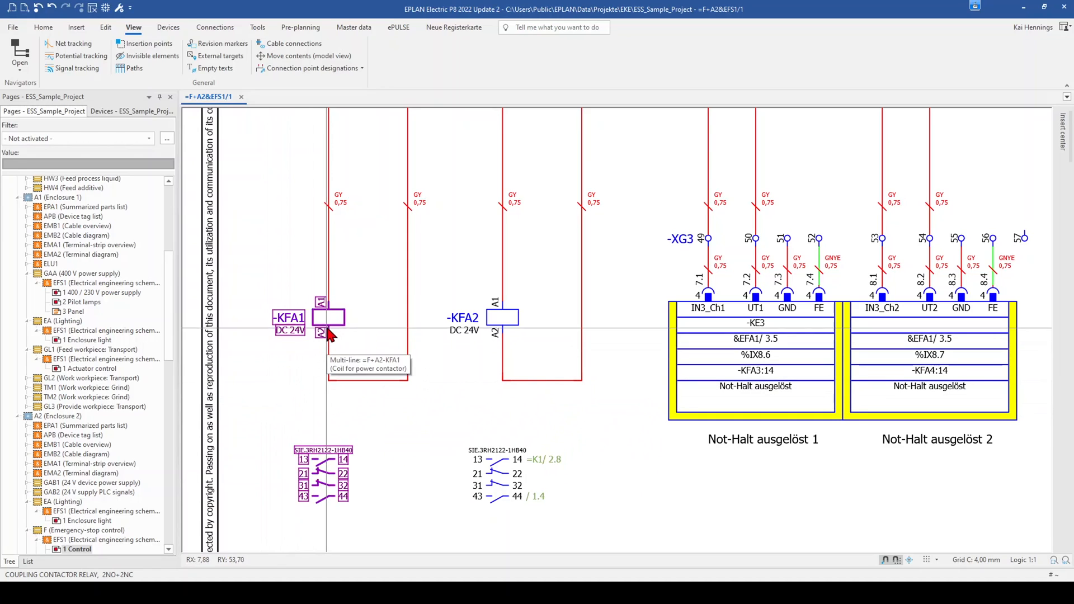
Select the -KFA1 coupling contactor coil on page =F+A2&EFS1/1
click(19, 55)
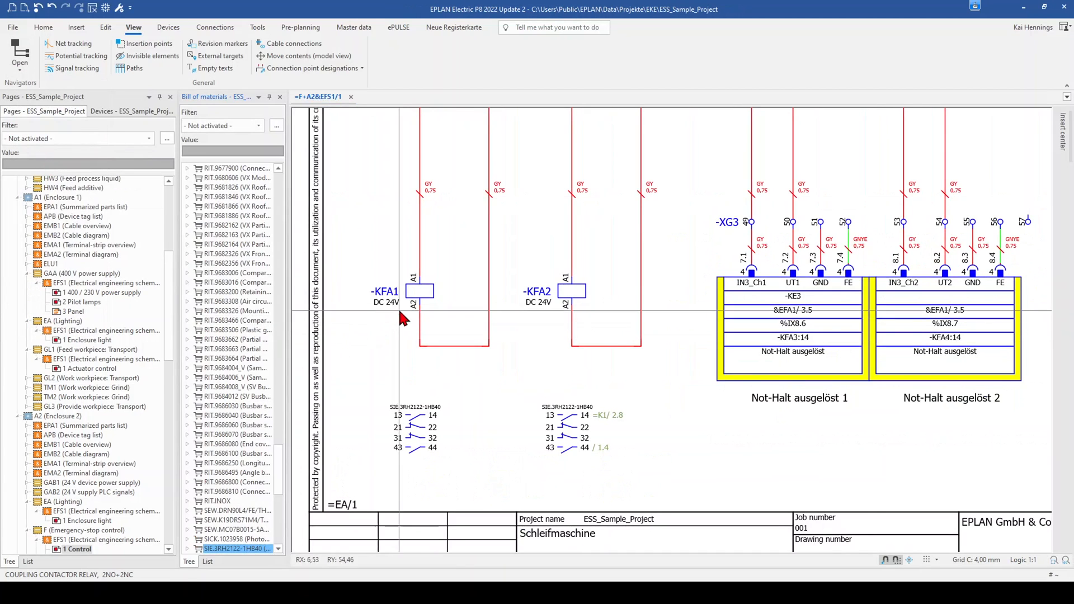
Locate the coil's part in the BOM navigator, expand its KF devices, and select SIE.3RH2122-1HB40
right_click(421, 291)
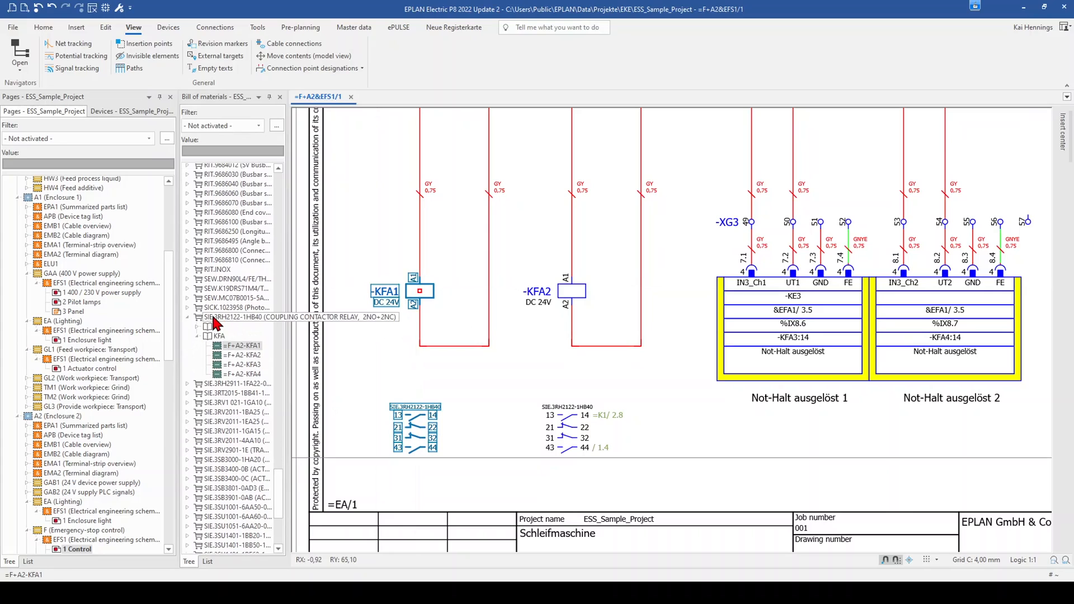
click(218, 327)
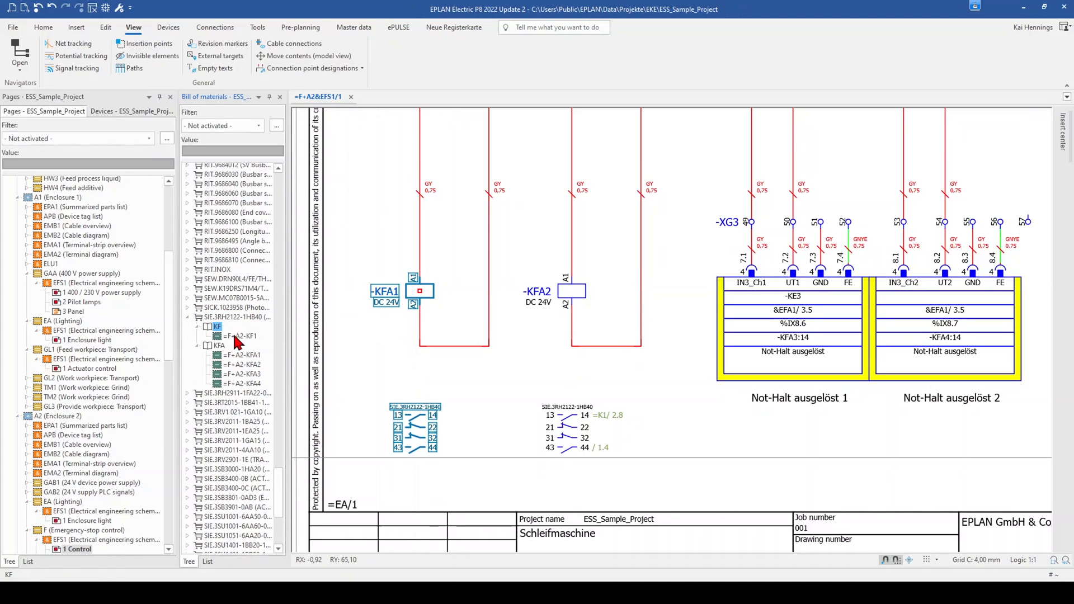
mouse_move(238, 391)
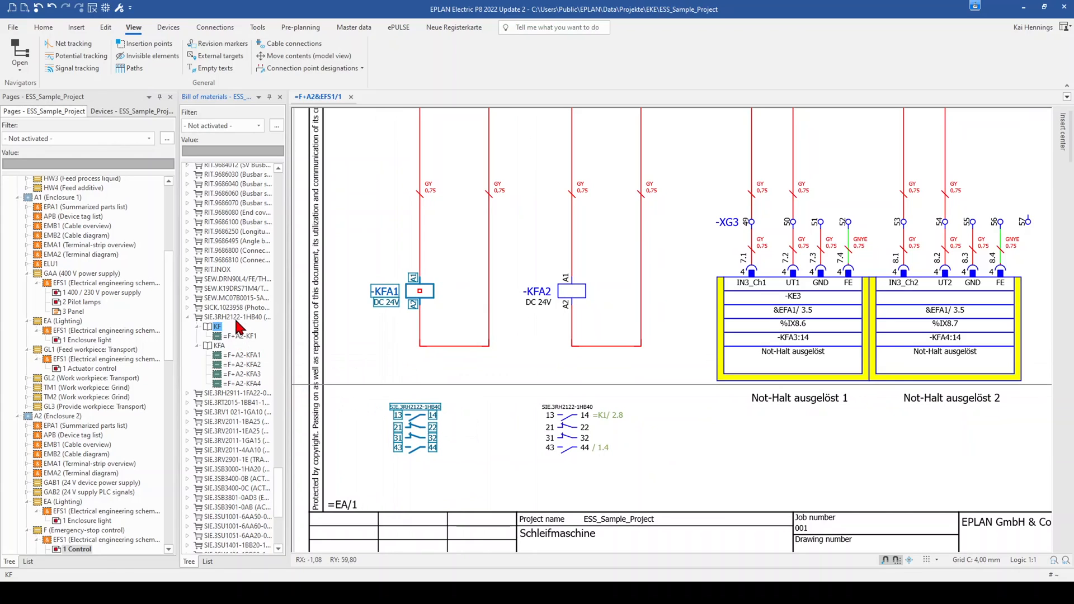
click(236, 316)
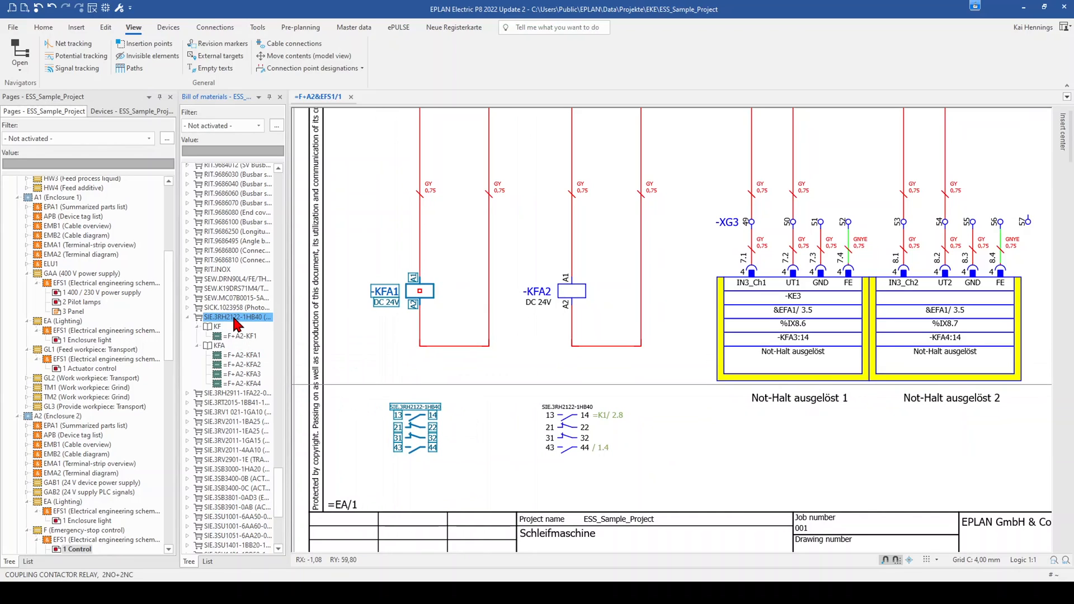
Exchange part SIE.3RH2122-1HB40 project-wide for SIE.3RT2015-1BB41-1AA0
right_click(237, 318)
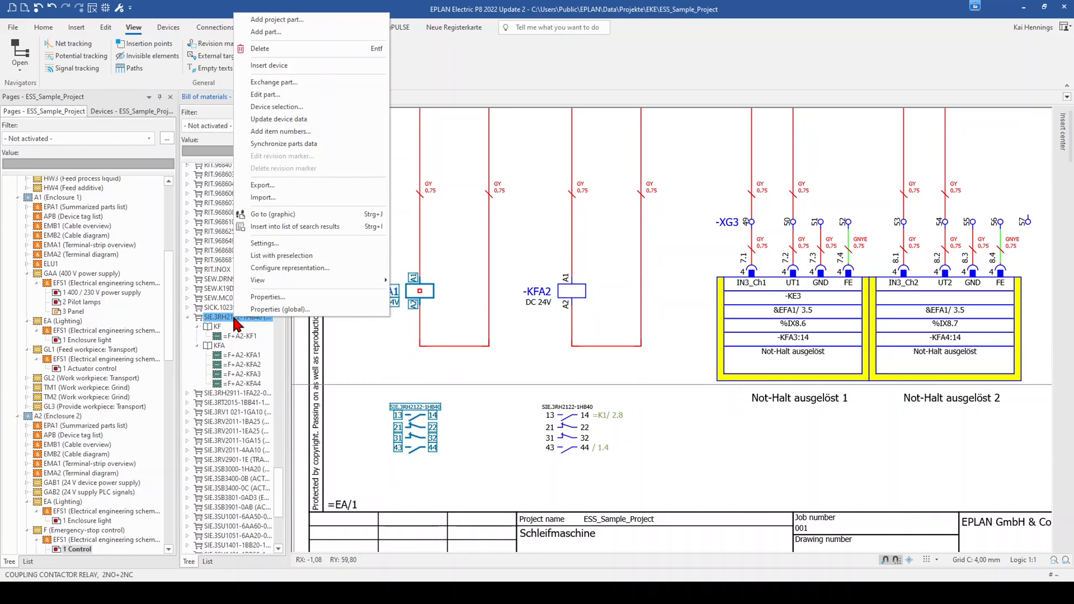
mouse_move(281, 94)
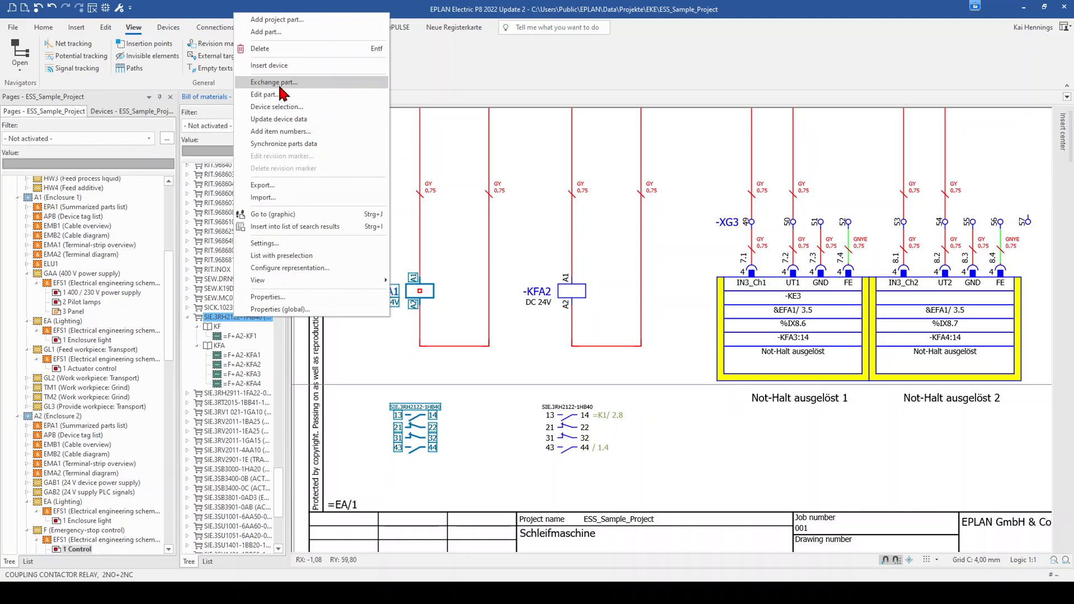
click(272, 81)
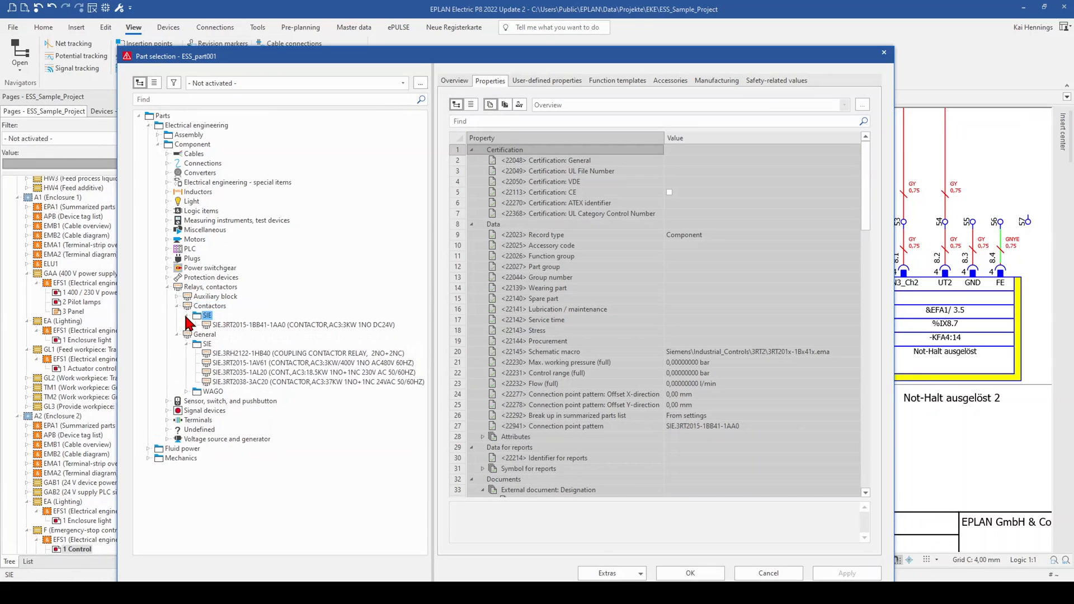
click(301, 325)
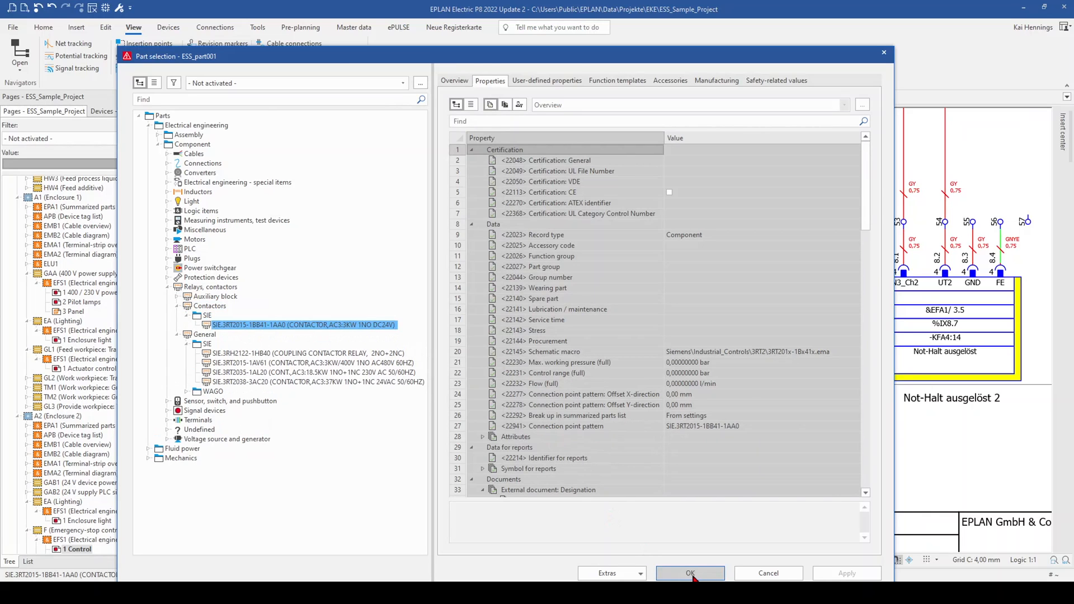
click(689, 574)
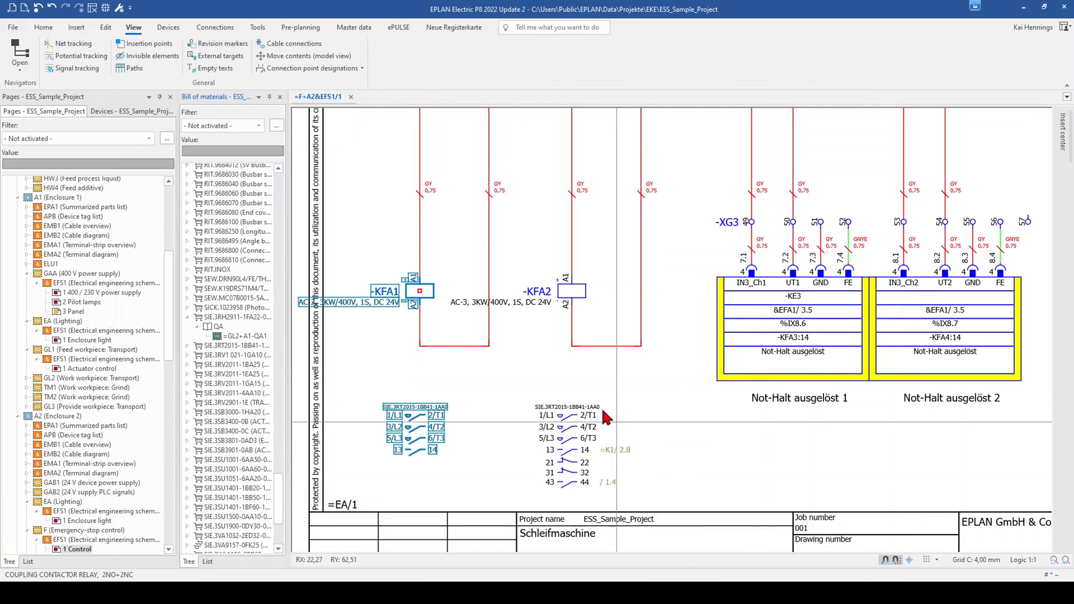